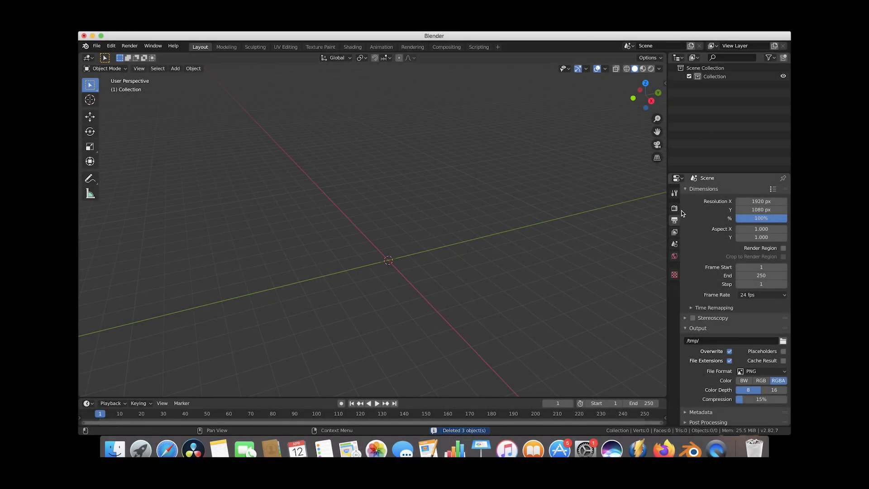
Step: Set the render engine to Cycles on the CPU in Render Properties
left_click(674, 191)
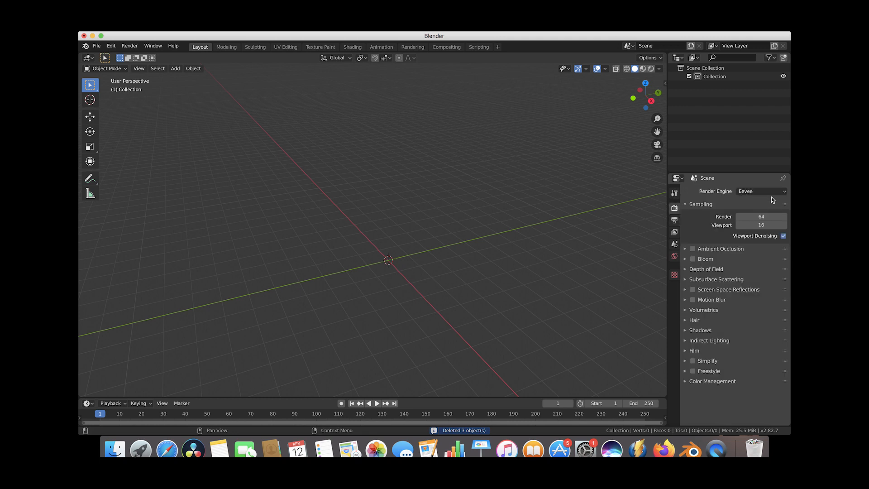
left_click(762, 191)
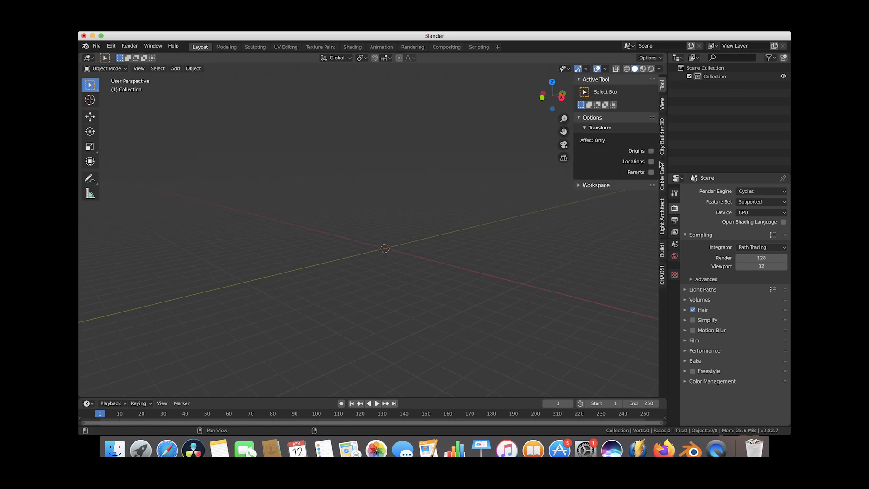
Step: Browse the City Builder 3D sidebar's Metropolitan and Sci-Fi building asset lists
left_click(661, 133)
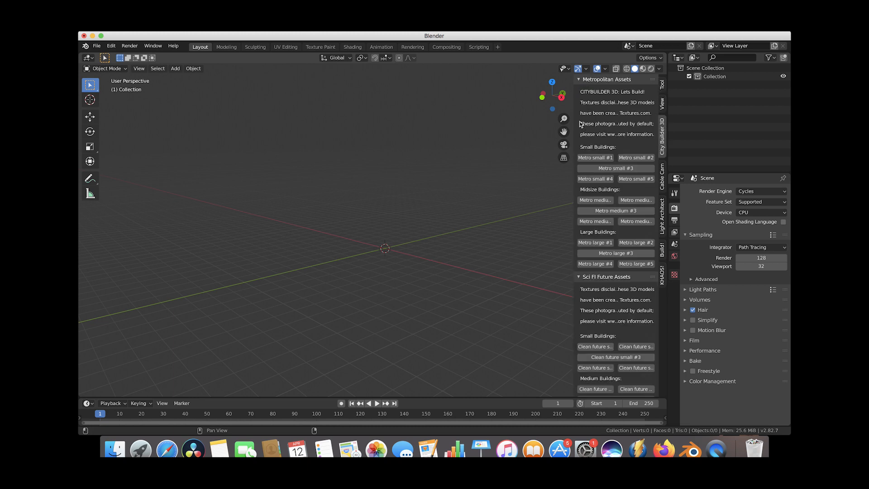
mouse_move(575, 123)
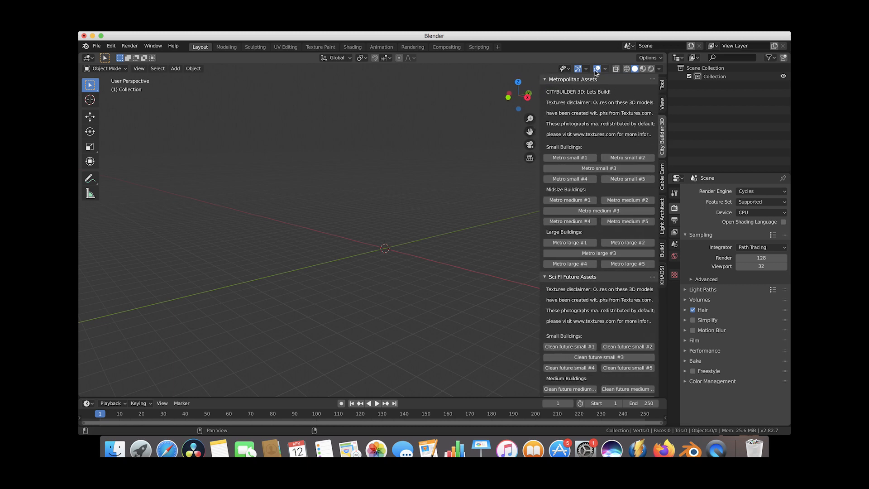
scroll("down", 3)
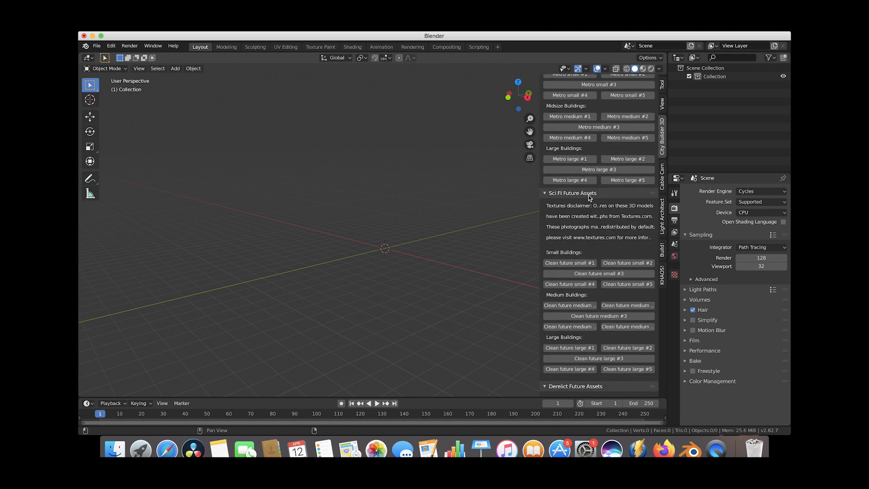
scroll("down", 3)
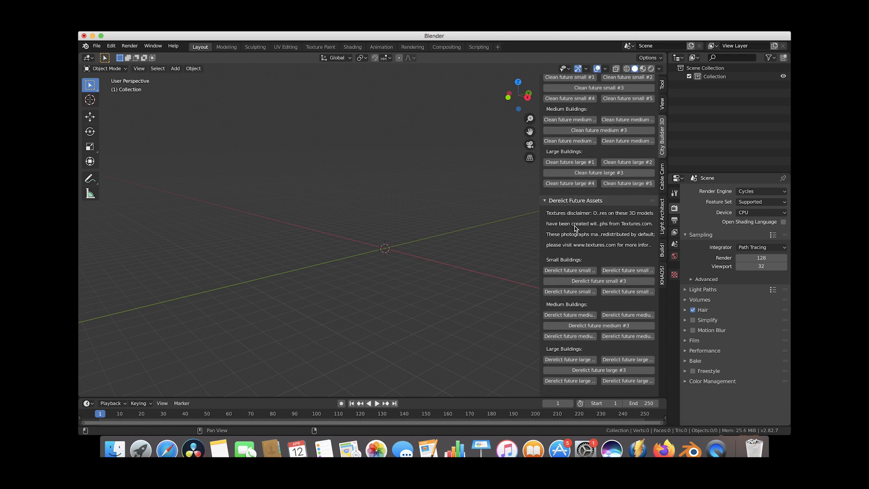
scroll("up", 3)
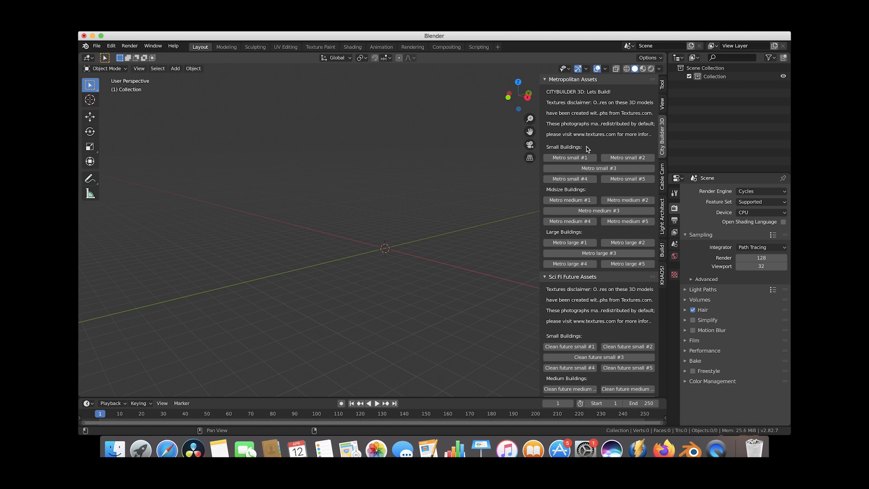
mouse_move(515, 140)
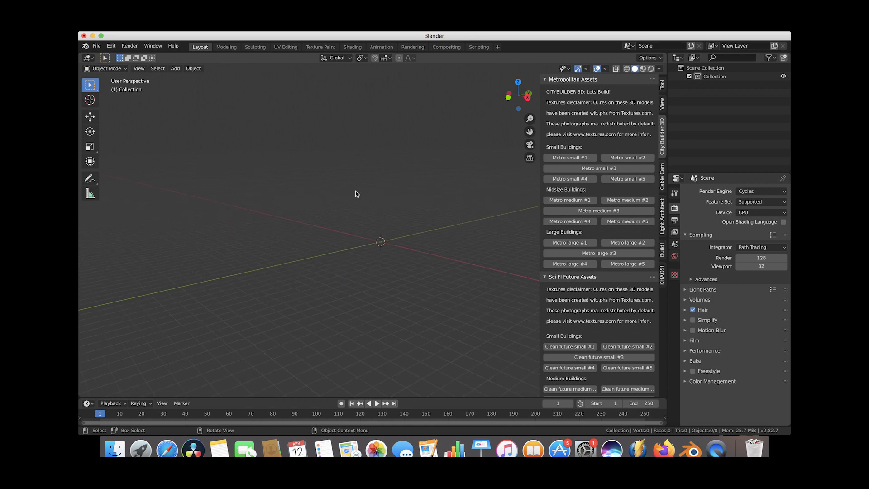
left_click_drag(355, 194, 355, 177)
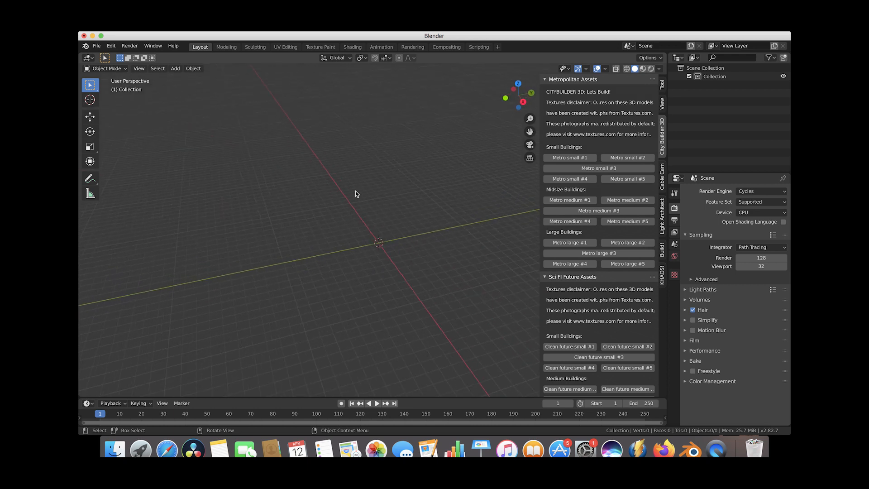
mouse_move(112, 132)
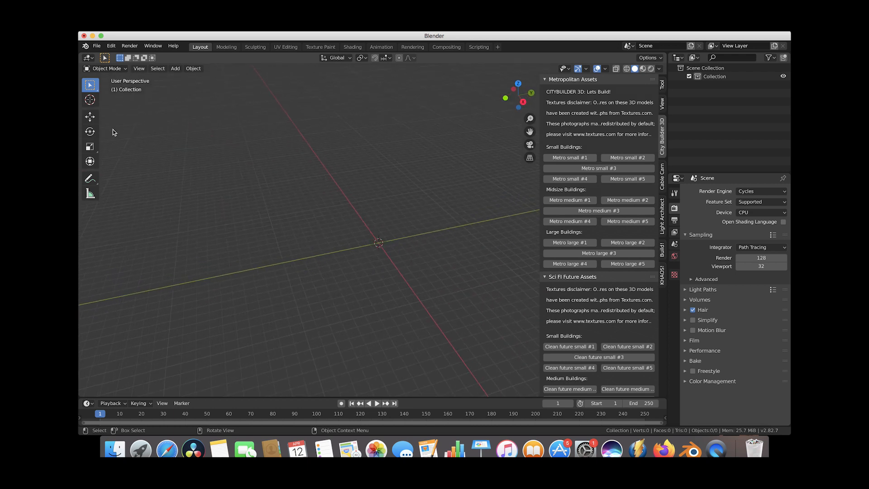
Step: Add the first Metro building from the City Builder 3D panel
left_click(89, 99)
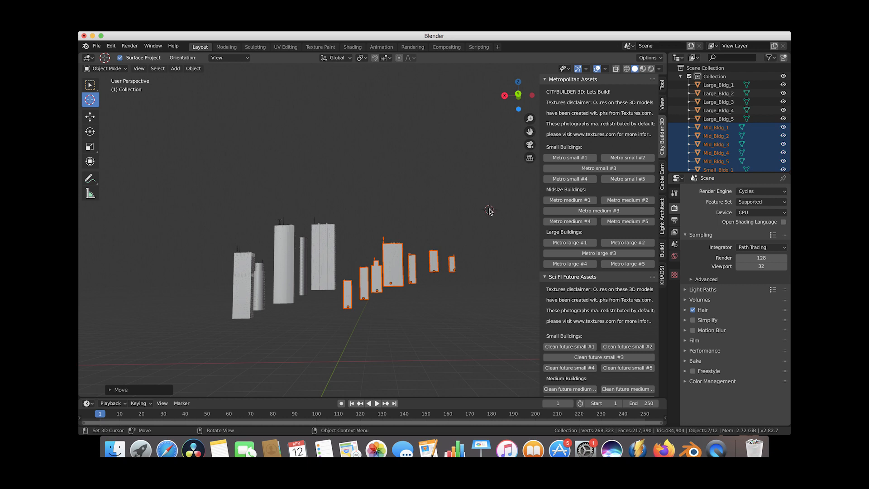
Step: Move all building objects into a new collection named 'buildings'
left_click(89, 84)
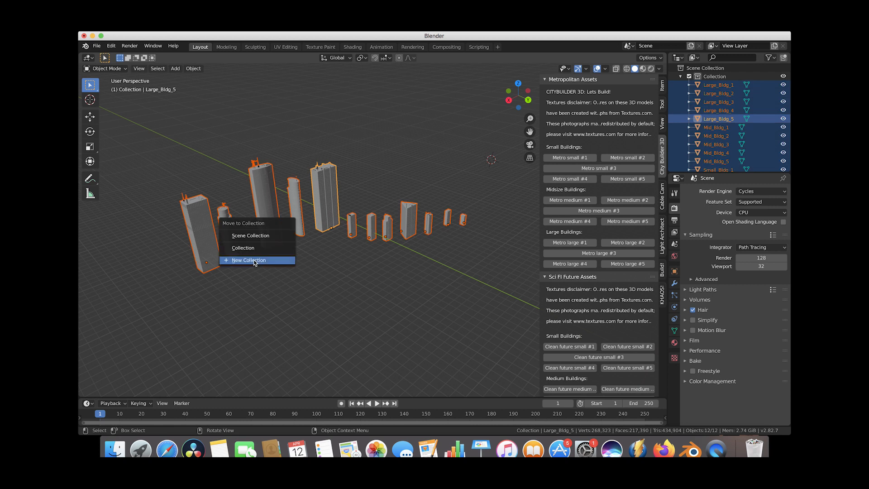
left_click(248, 259)
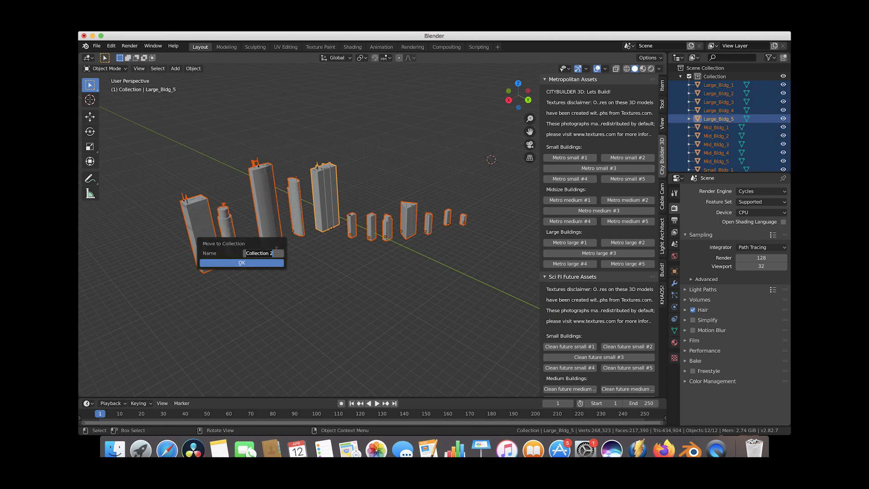
type("buildings")
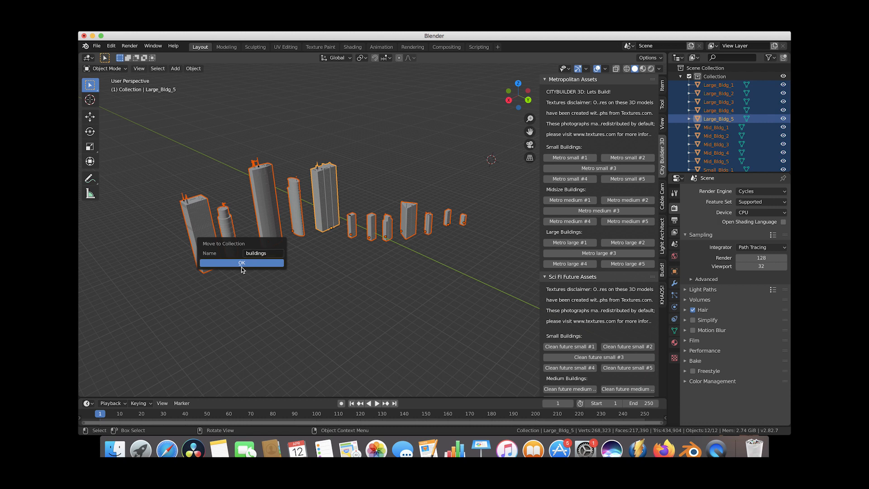
left_click(241, 263)
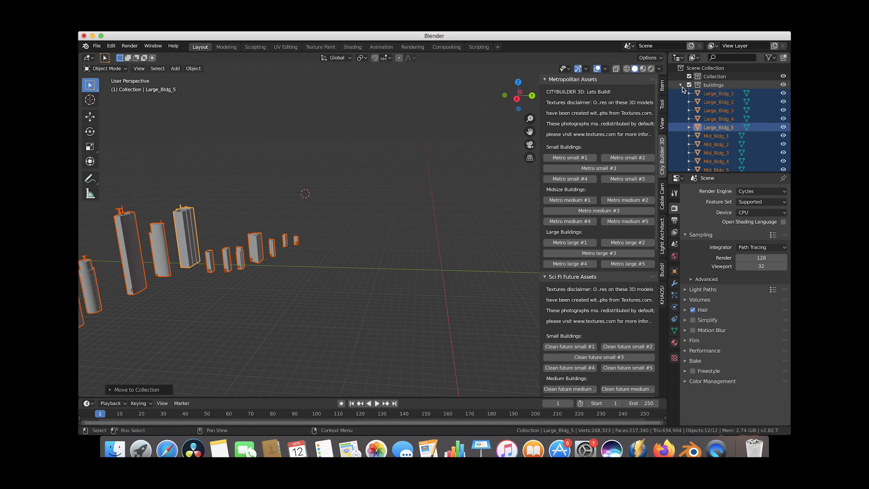
Step: Add a plane mesh and scale it up into a wide ground surface
left_click(680, 84)
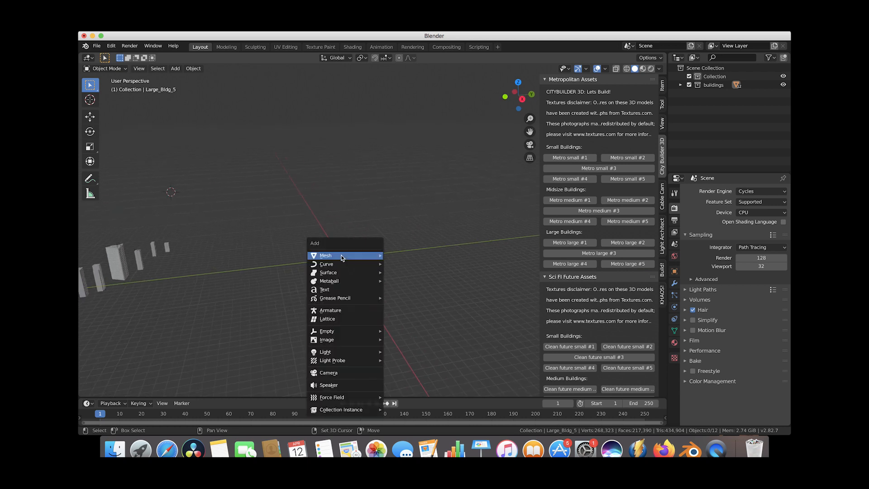
left_click(331, 255)
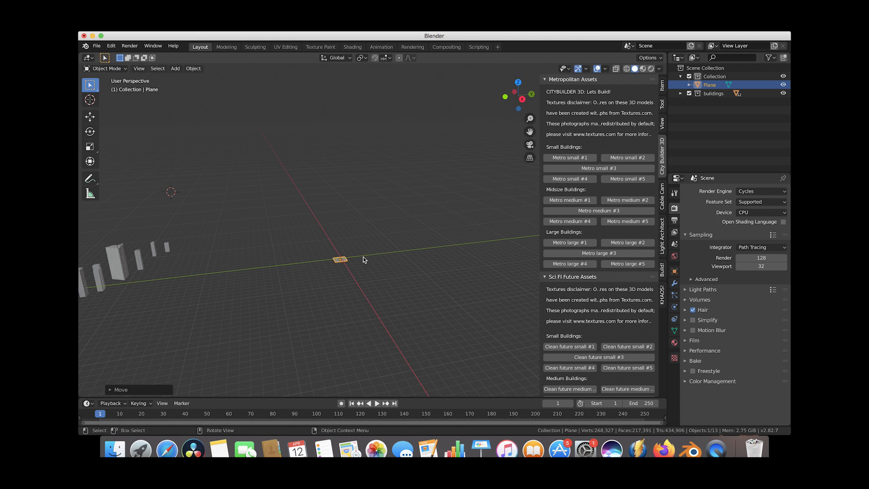
key("s")
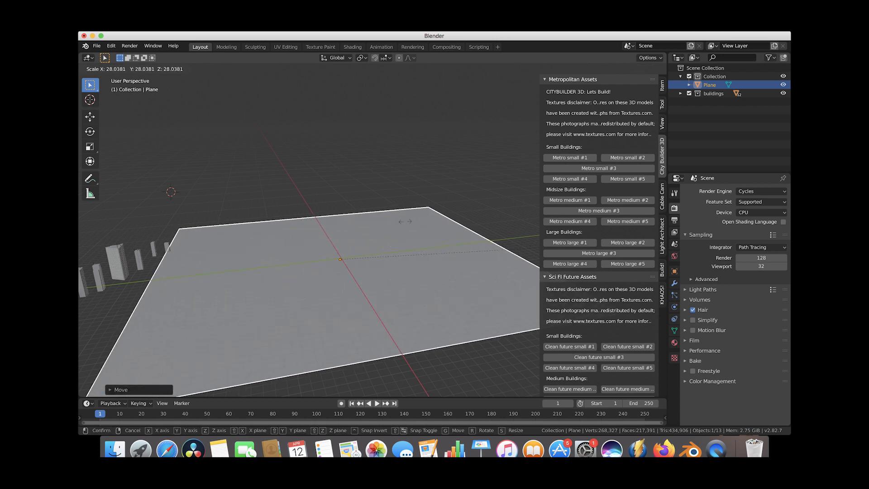
key("s")
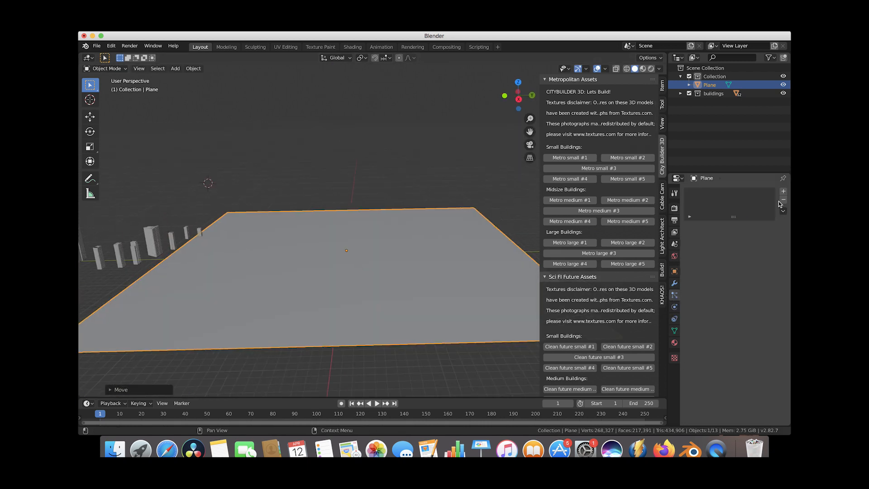
Step: Add a Hair particle system to the plane, rendered as an instance collection
left_click(783, 191)
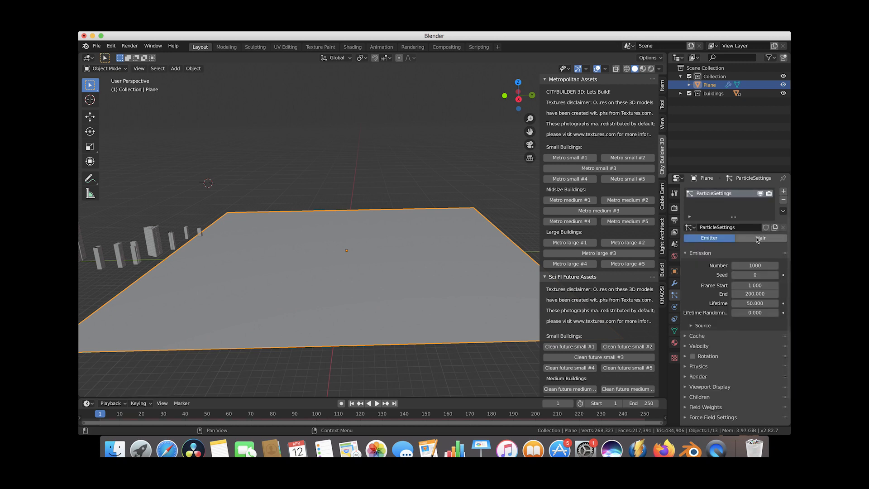
left_click(761, 237)
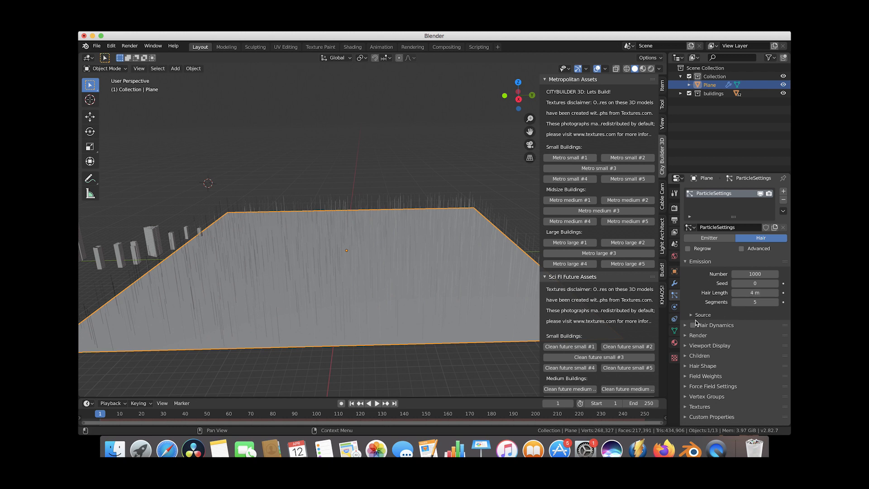
left_click(697, 335)
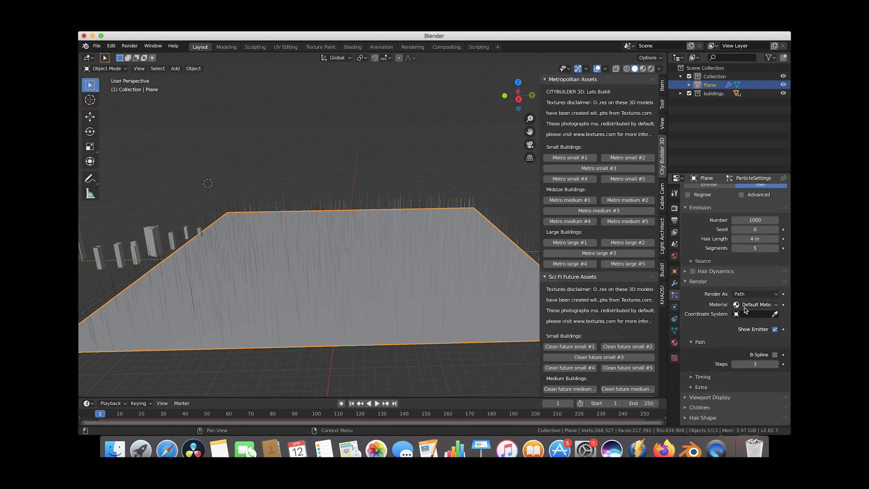
left_click(754, 293)
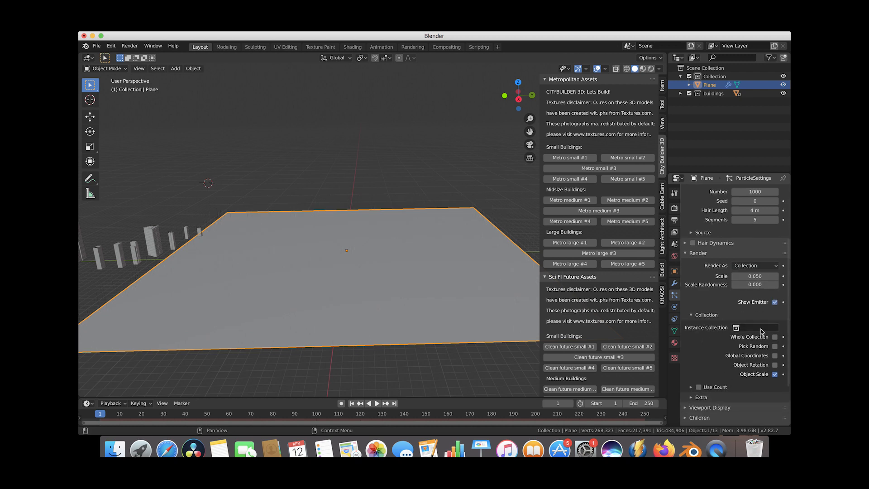
left_click(757, 328)
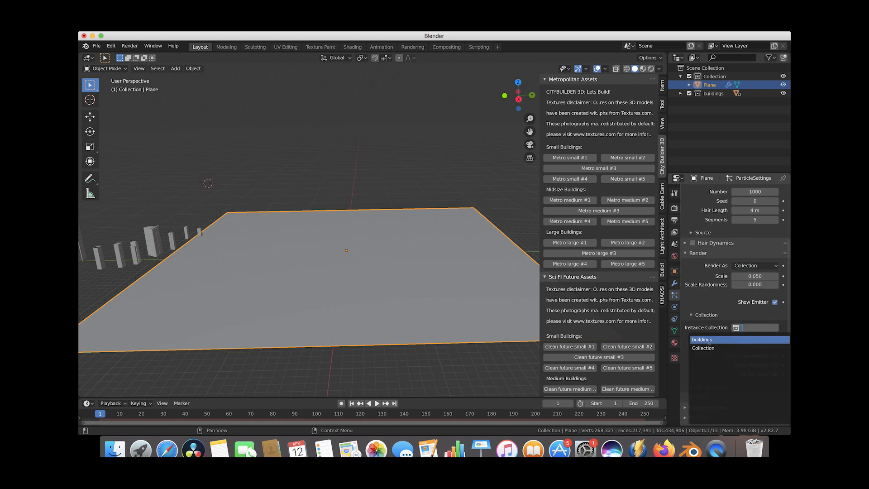
Step: Assign the buildings collection as the particle instance collection
left_click(716, 339)
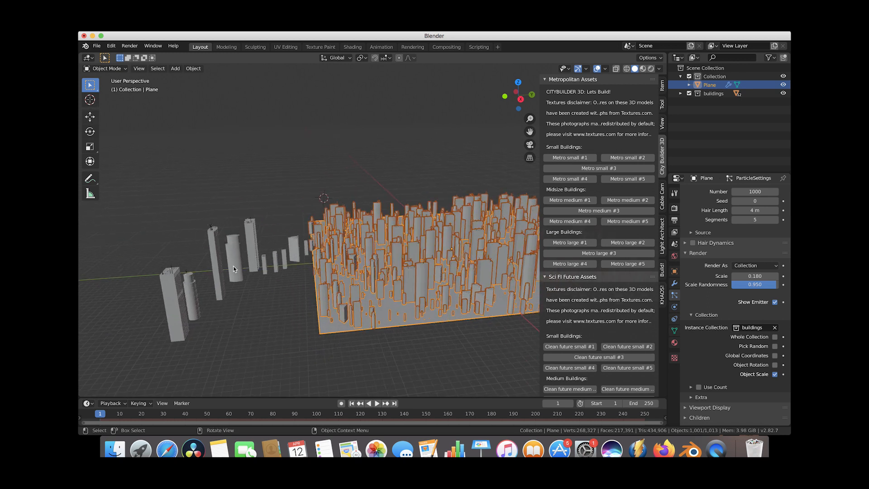
Step: Select the original Large_Bldg_3 building and rescale it
left_click(215, 260)
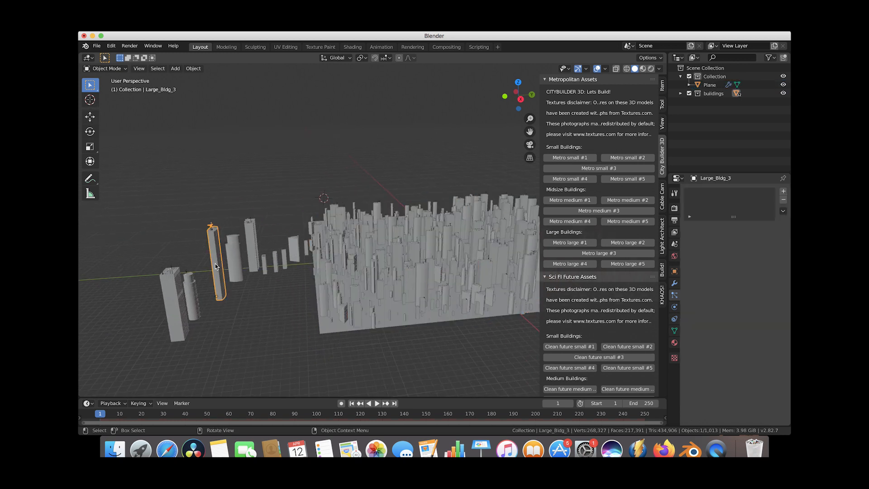
key("s")
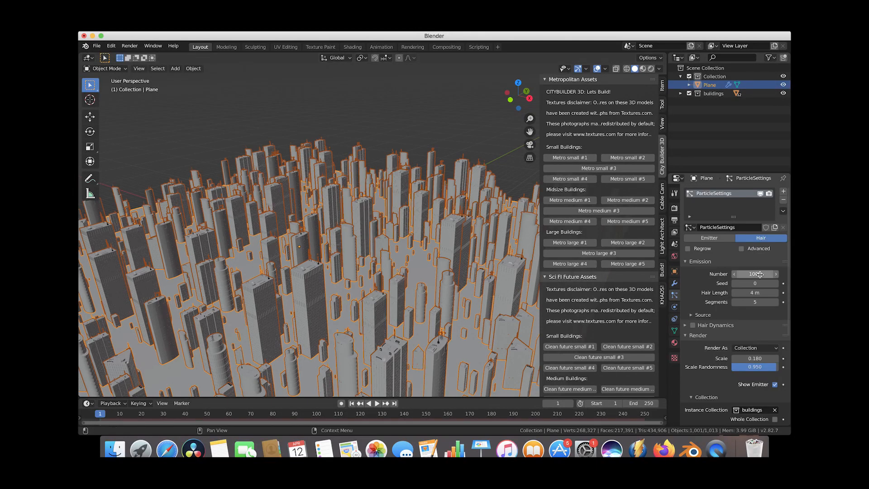
Step: Set the particle emission Number to 1200 buildings
left_click(754, 274)
type("1200")
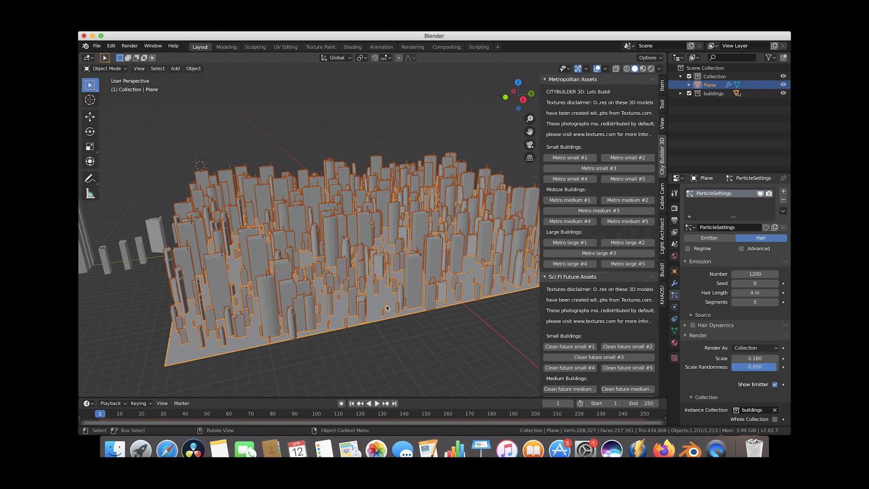
mouse_move(416, 269)
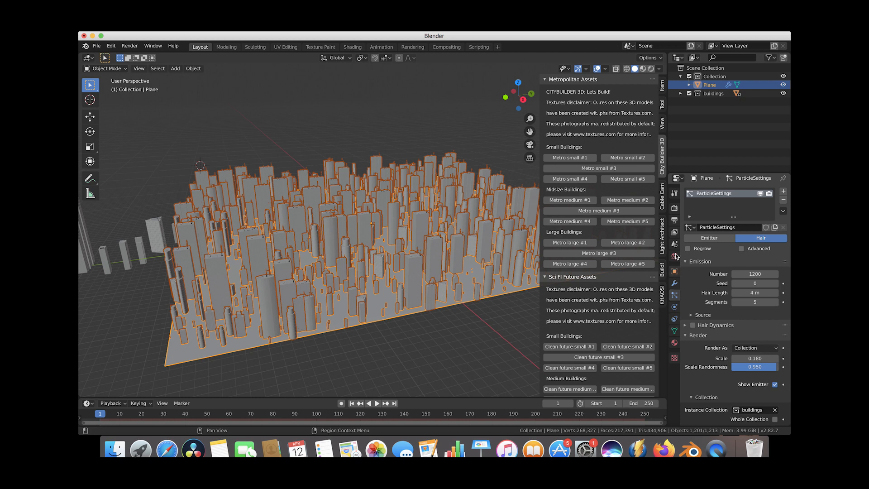
mouse_move(675, 245)
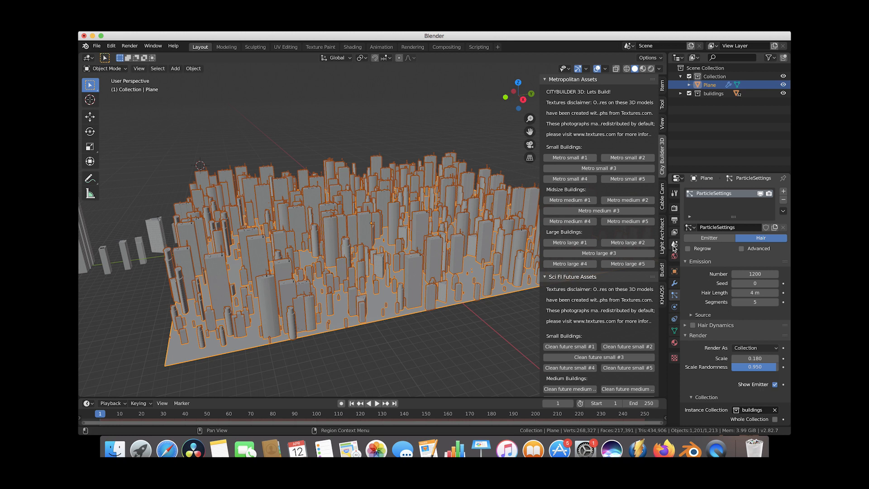
mouse_move(675, 348)
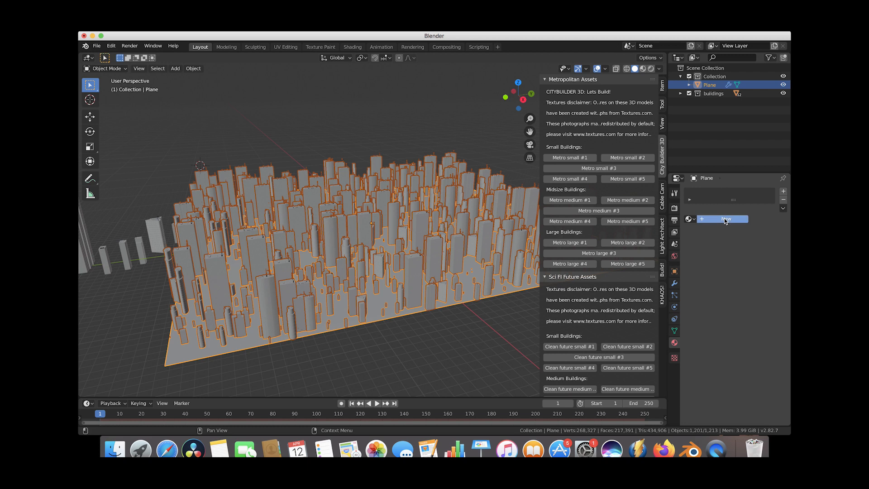
Step: Give the plane a new darkened material, then show the World settings
left_click(723, 219)
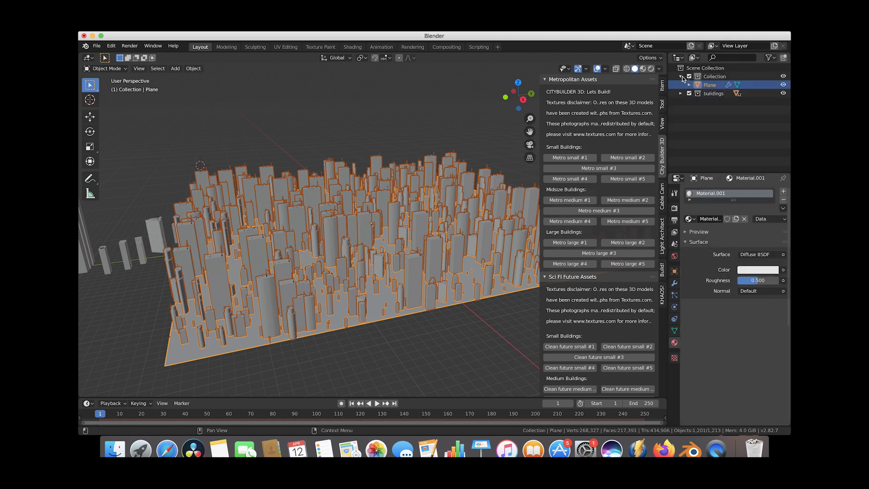
left_click(757, 270)
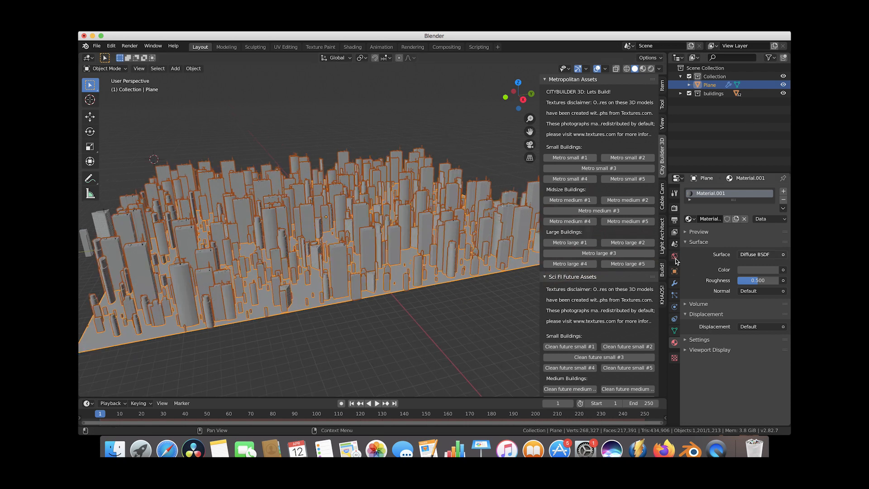
left_click(674, 255)
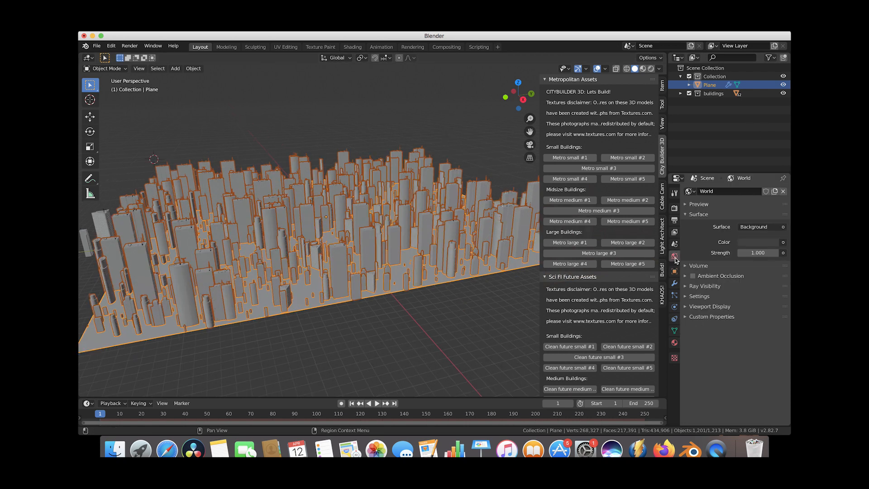
Step: Feed the World background colour with a Sky Texture at strength 1.000 and show its preview
left_click(783, 241)
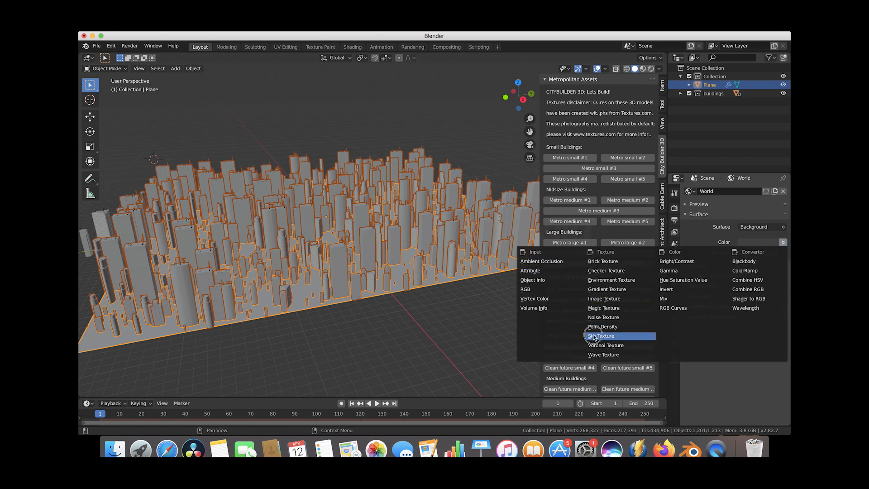
left_click(601, 336)
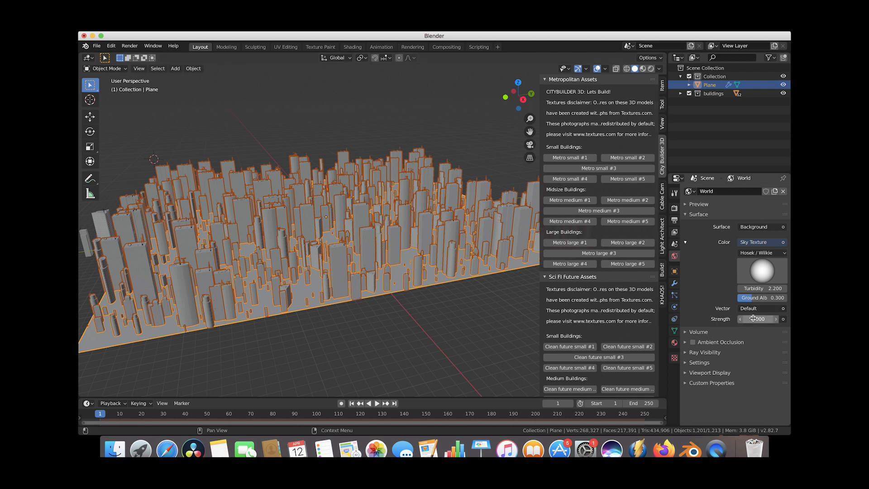
left_click(757, 319)
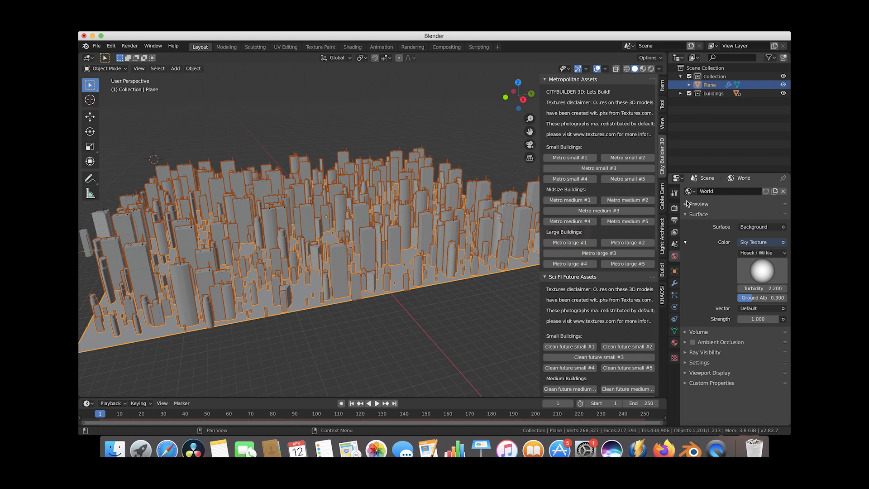
left_click(687, 204)
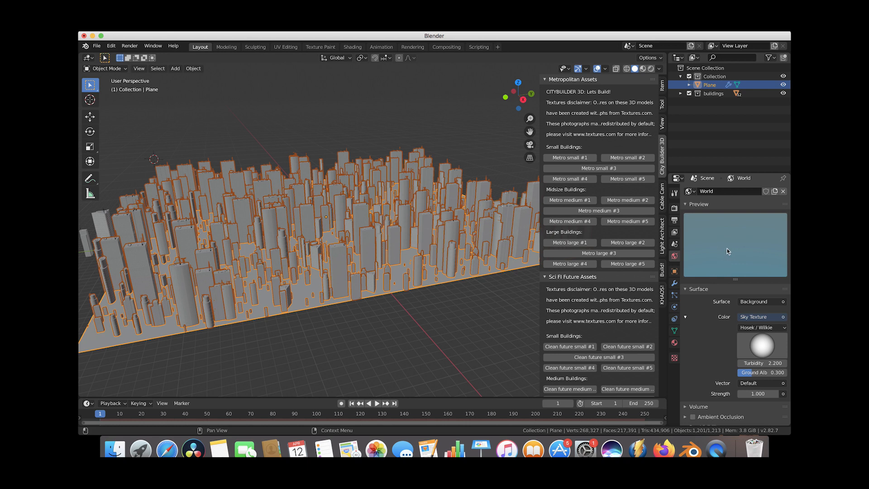
mouse_move(730, 247)
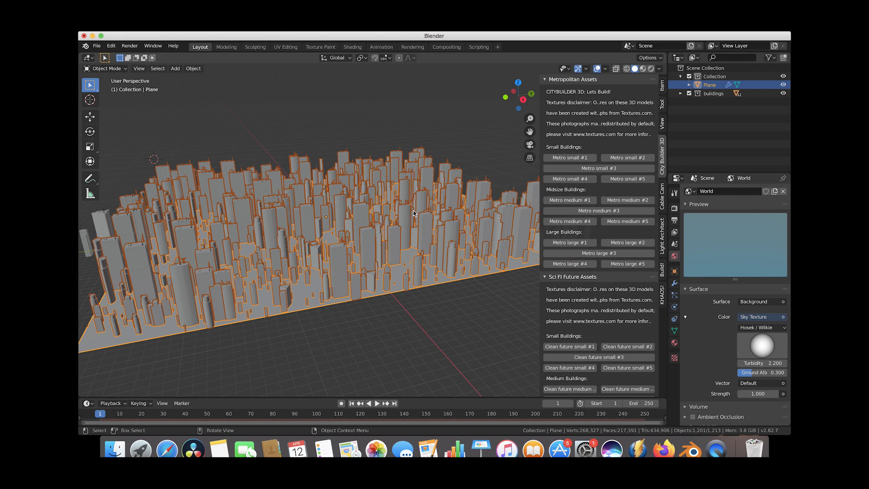
left_click(175, 68)
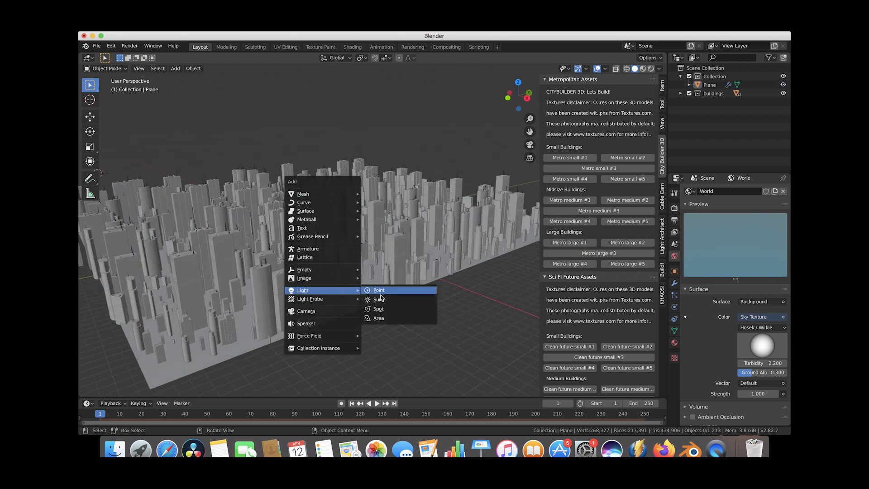
Step: Add a Sun light and set its strength to 5 with a warm pale yellow colour
left_click(378, 299)
type("5")
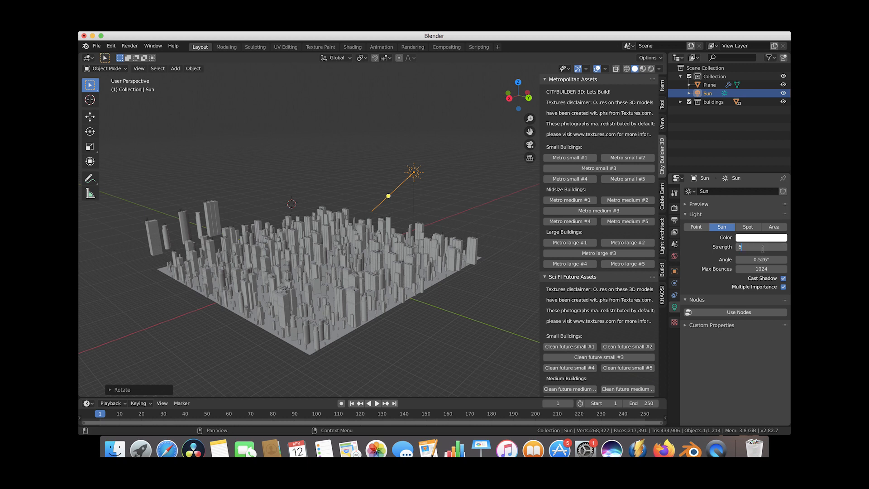
left_click(761, 237)
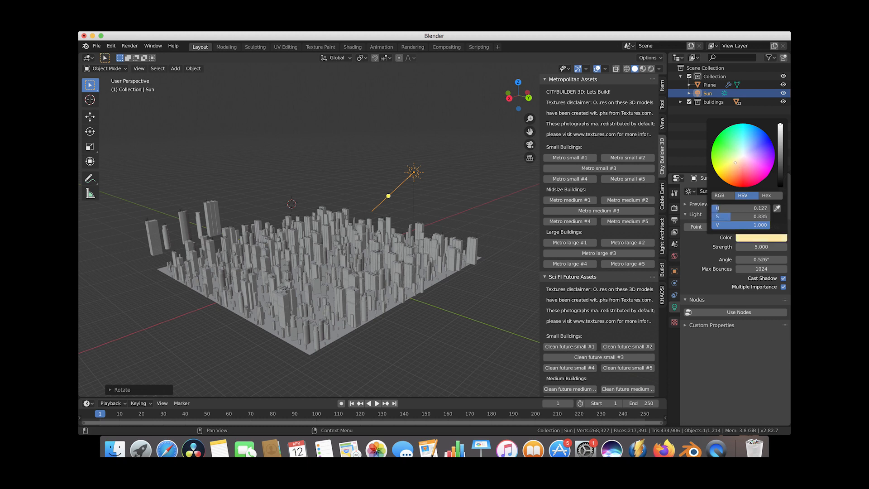
mouse_move(364, 132)
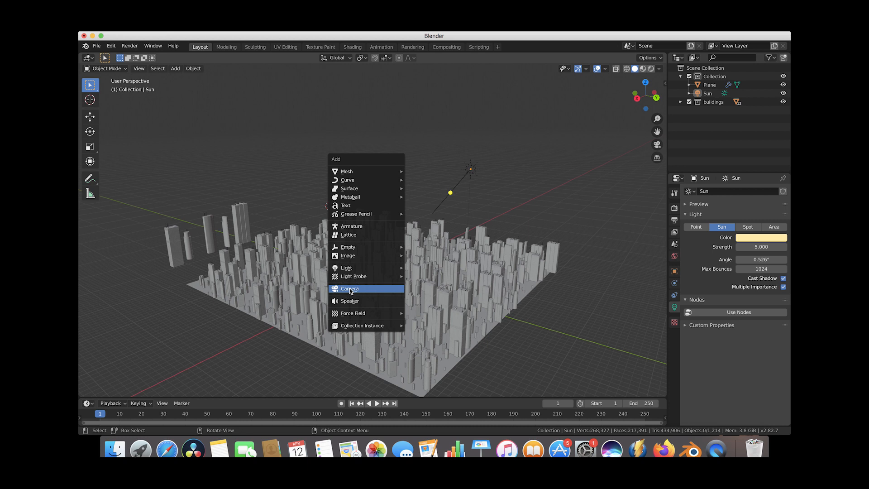
Step: Add a camera and look through it to frame the city skyline
left_click(349, 288)
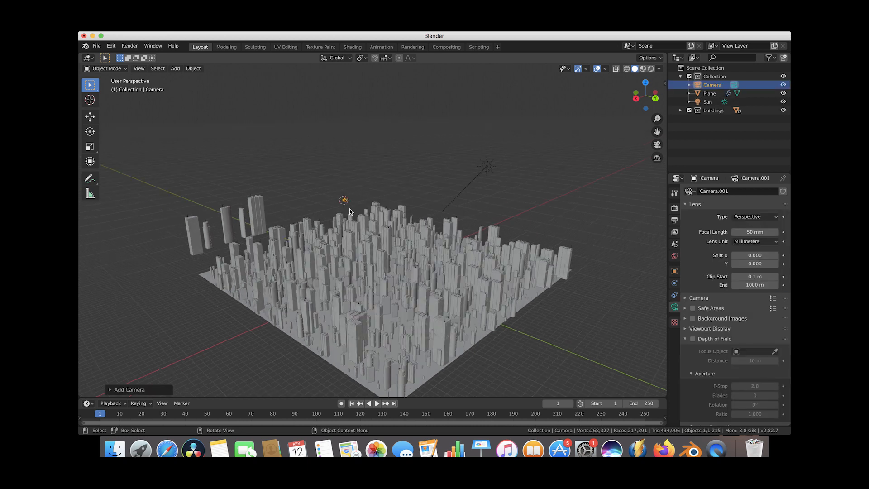
mouse_move(347, 201)
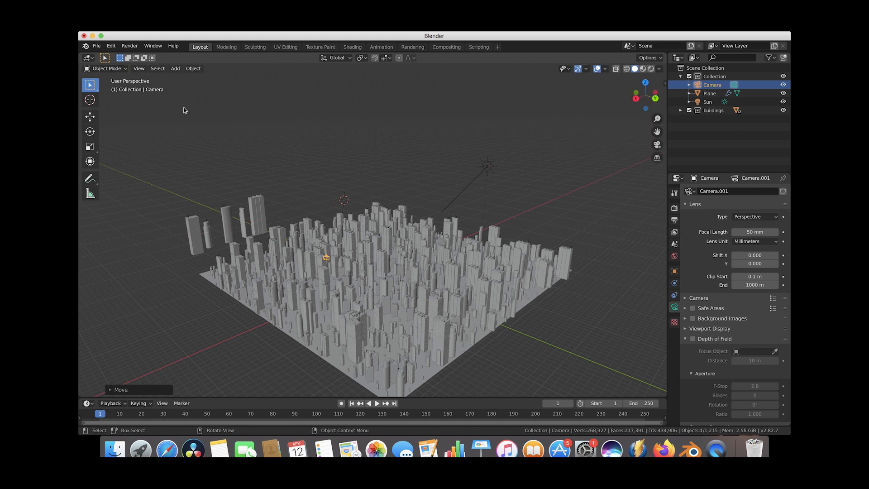
left_click(139, 67)
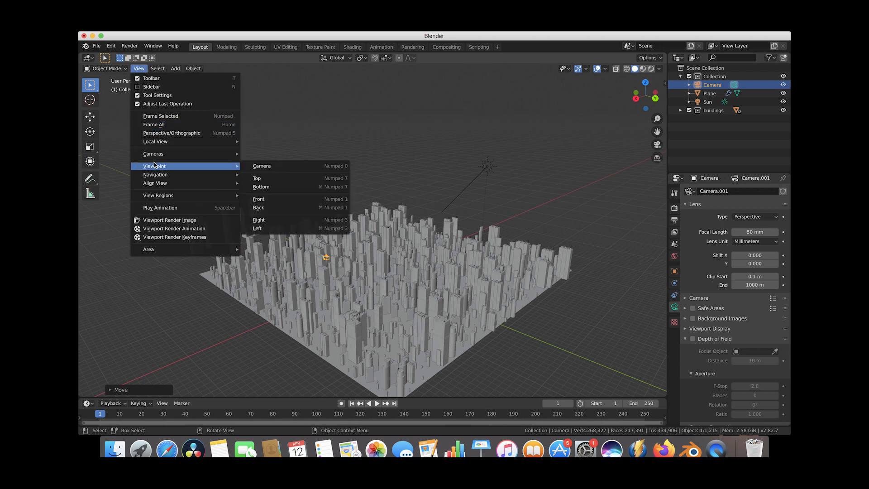
left_click(261, 166)
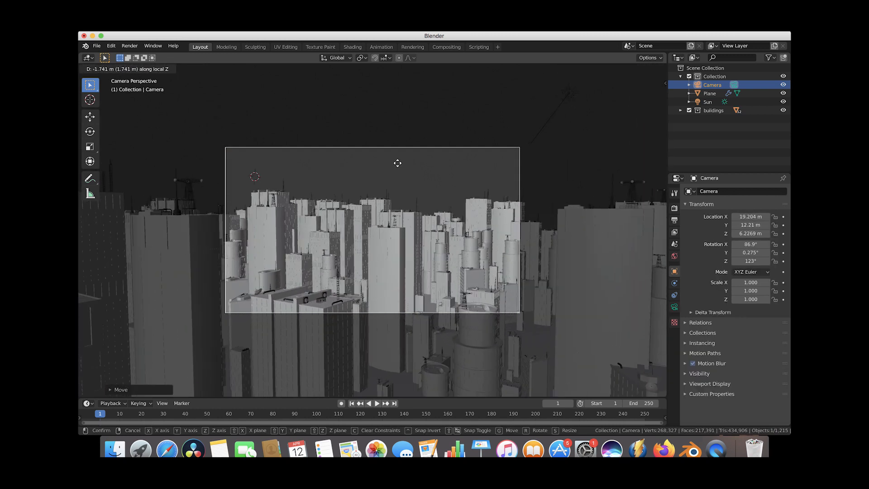
mouse_move(362, 335)
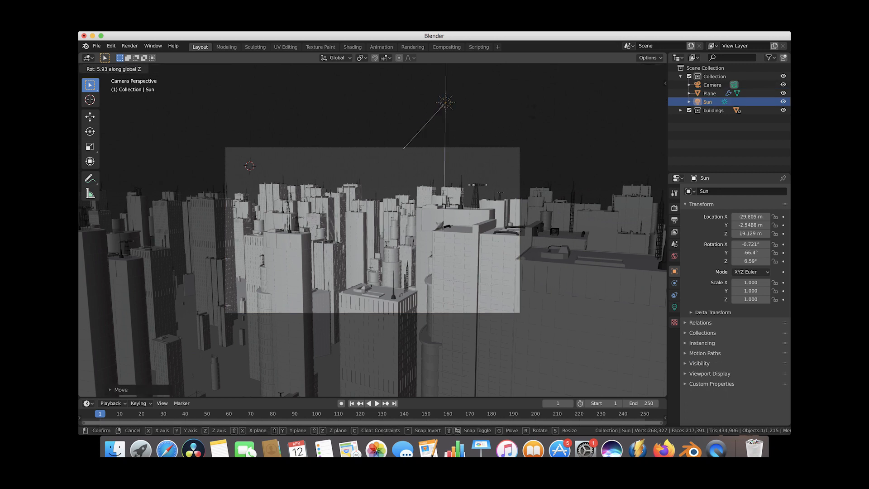
mouse_move(527, 106)
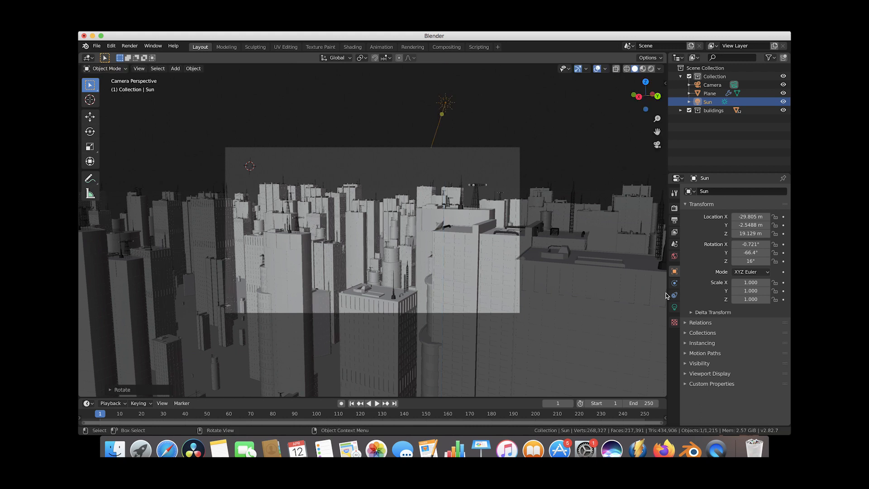
Step: Make the rendered film background transparent and enable the Mist render pass
left_click(713, 84)
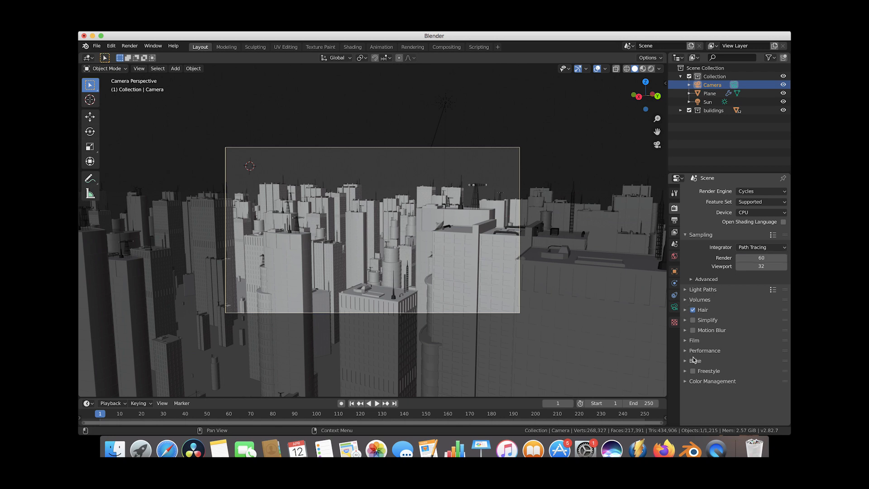
left_click(695, 339)
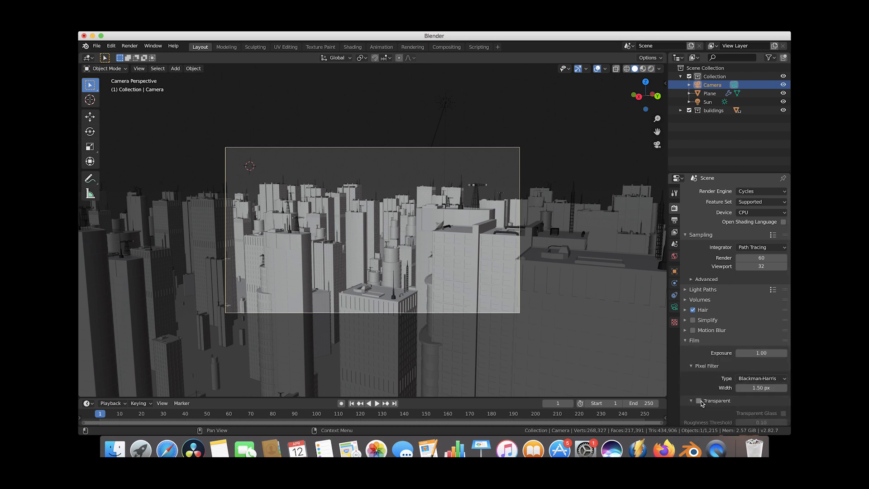
left_click(692, 400)
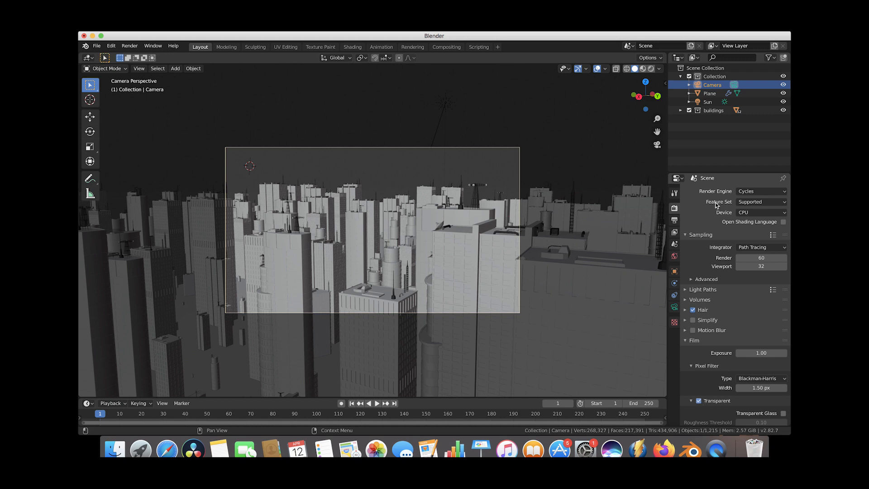
left_click(673, 230)
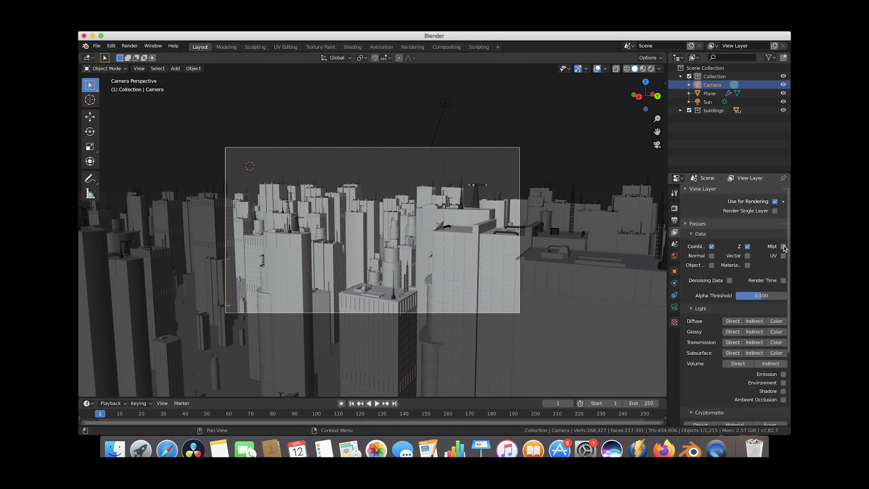
left_click(782, 246)
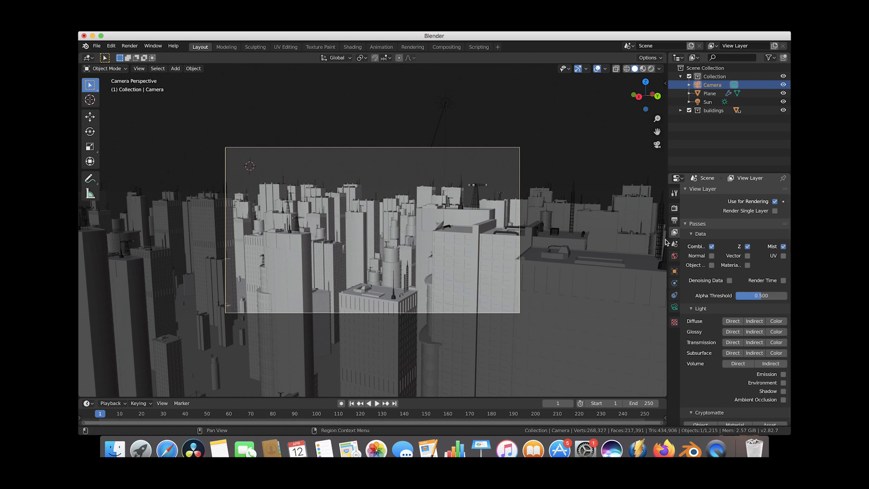
mouse_move(660, 256)
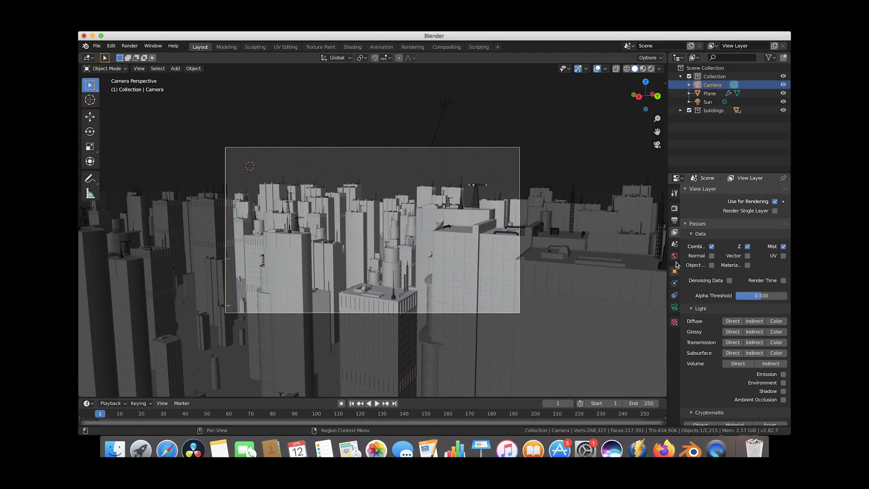
Step: Reveal the World's Mist Pass settings with start 5 m and depth 25 m
left_click(675, 256)
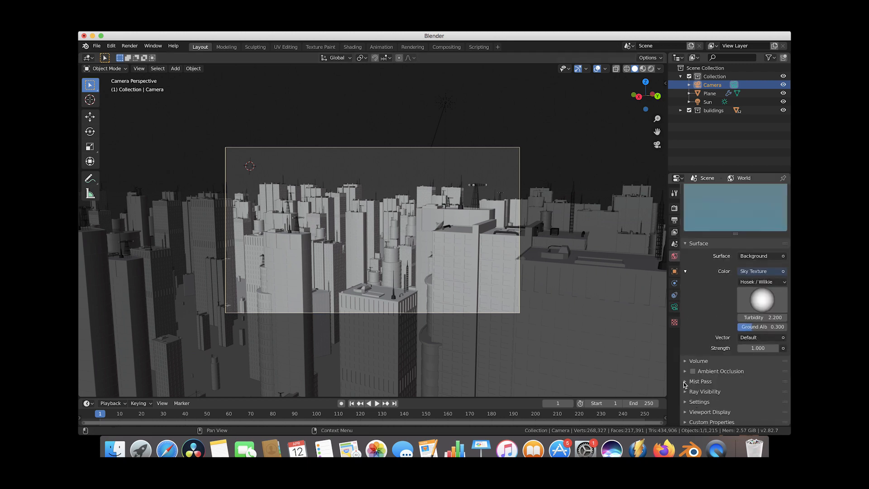
left_click(699, 381)
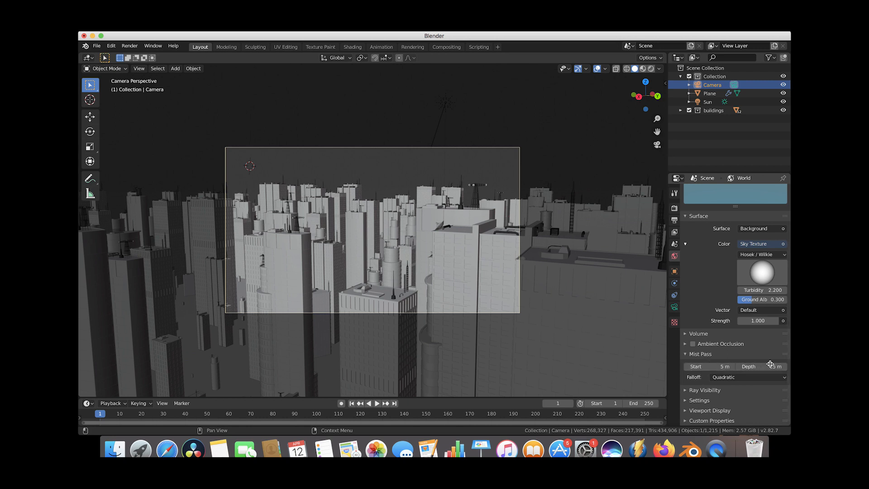
Step: Render a still image of the city from the camera, then close the result window
left_click(129, 46)
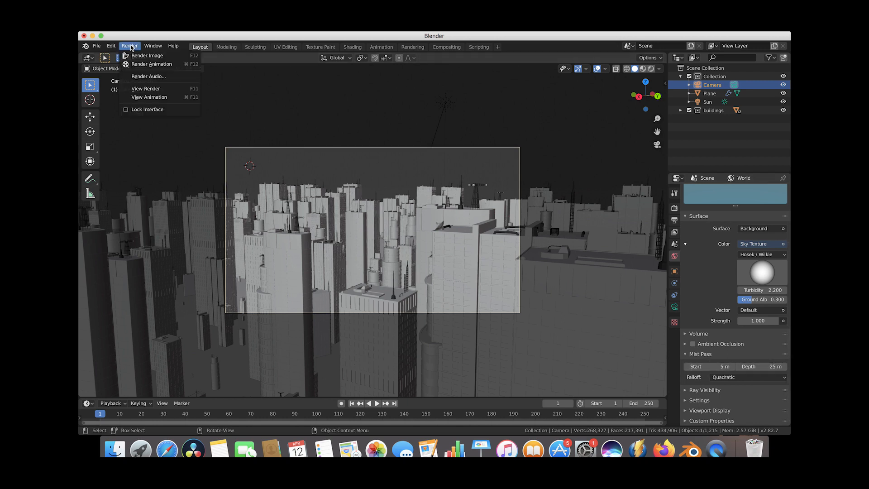
left_click(147, 55)
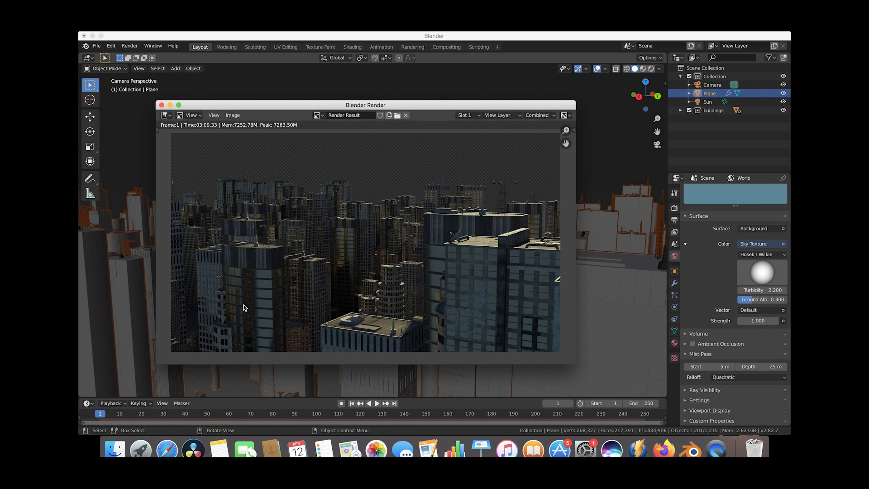
mouse_move(361, 325)
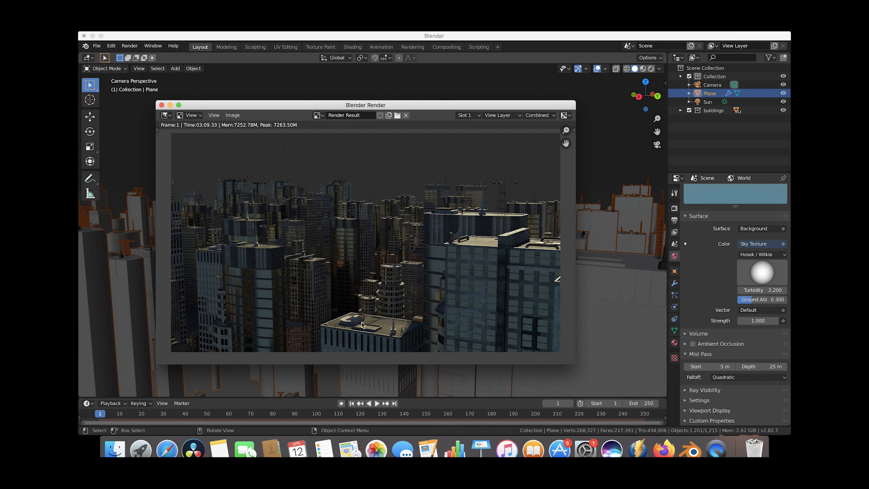
mouse_move(369, 303)
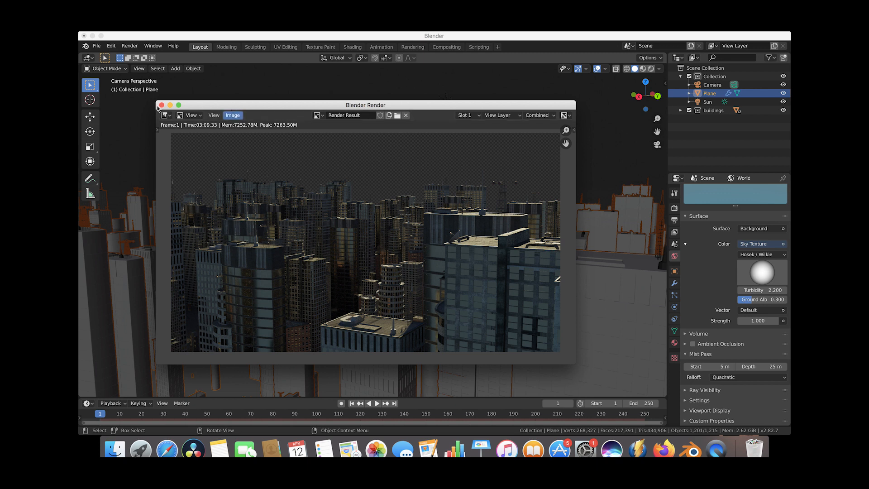
left_click(161, 105)
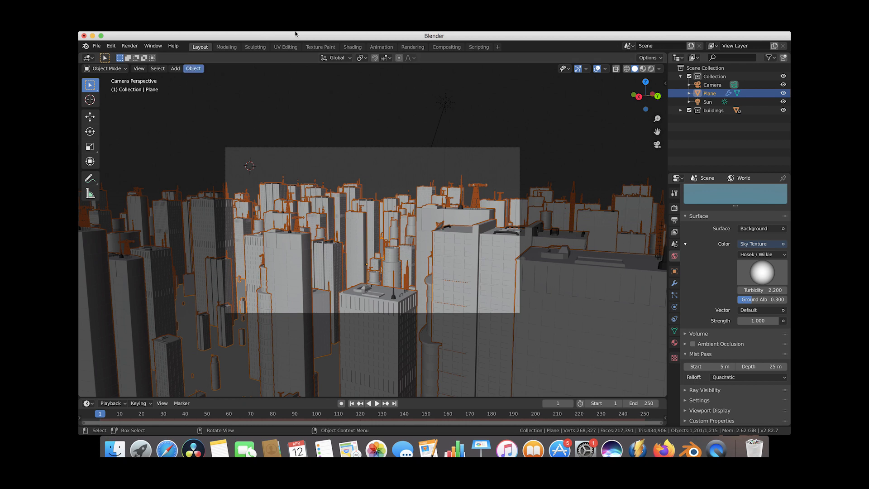
Step: Enable compositing nodes in the Compositing workspace and add a Viewer node for live preview
left_click(446, 46)
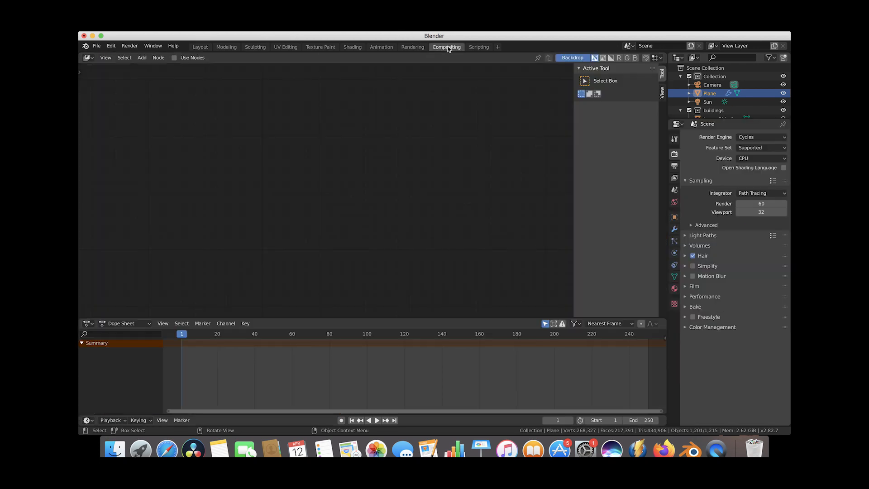
left_click(175, 58)
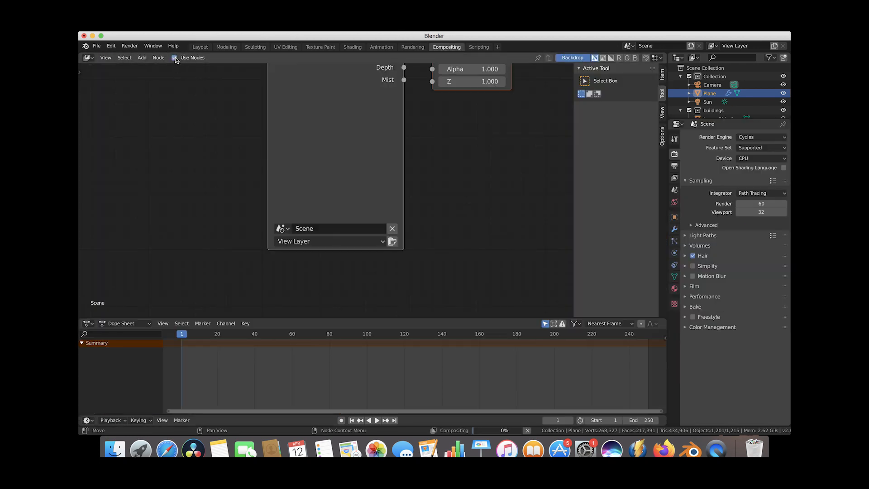
left_click(176, 58)
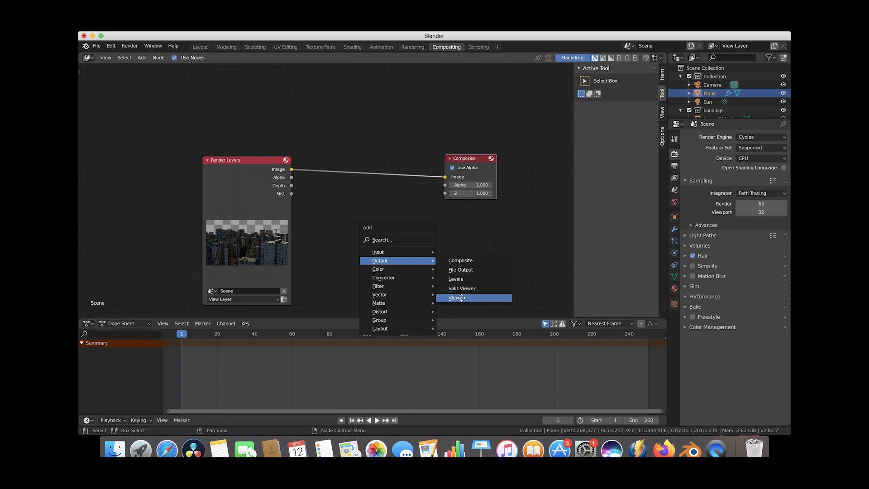
left_click(456, 298)
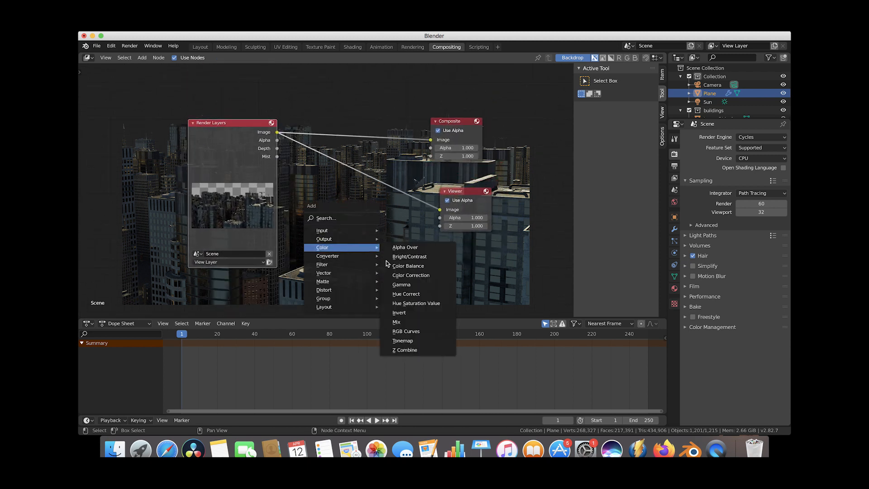
Step: Blend the mist pass into the render image with a Mix node at a lowered factor
left_click(396, 321)
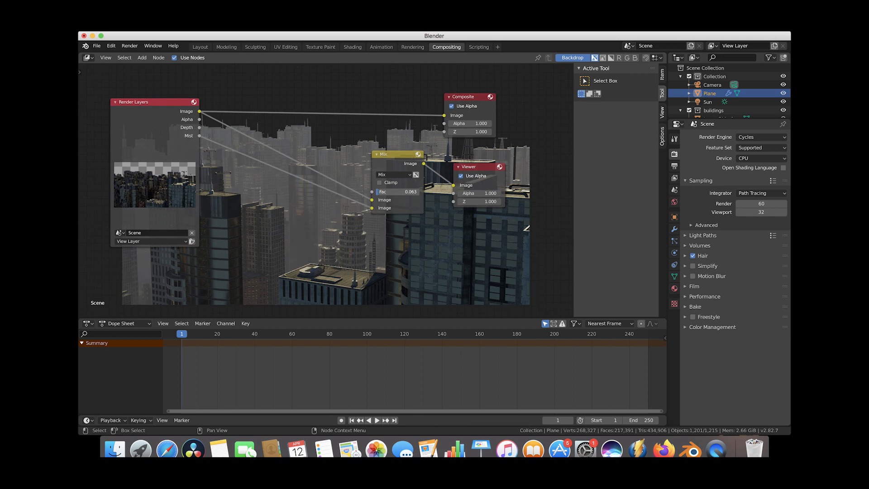
left_click_drag(397, 191, 382, 191)
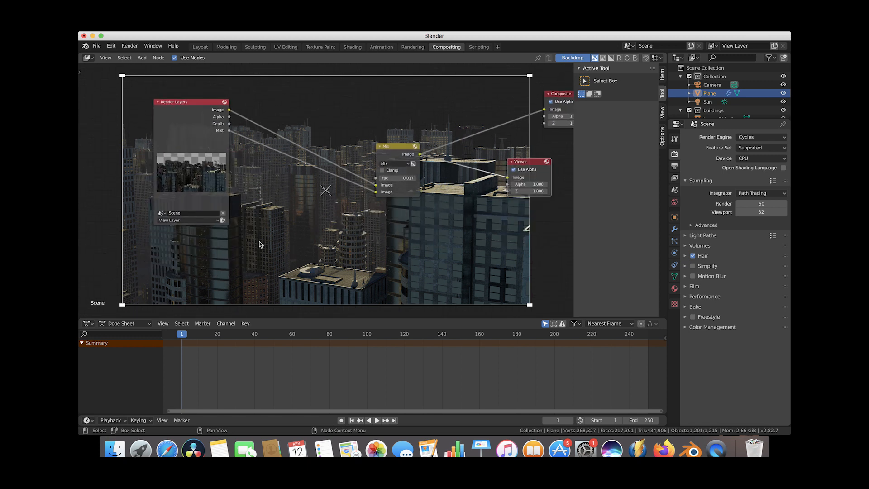
Step: Load sky.jpg from Downloads as an Image node and lay the city over it with Alpha Over
left_click(142, 58)
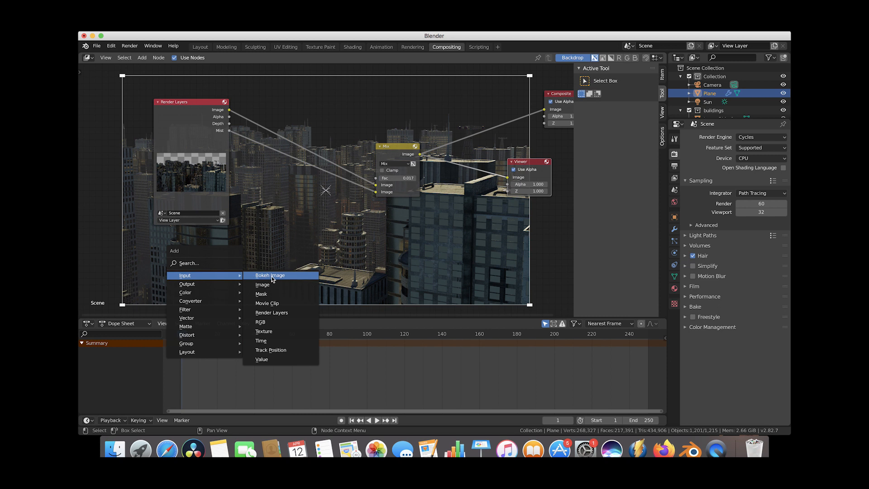
left_click(262, 284)
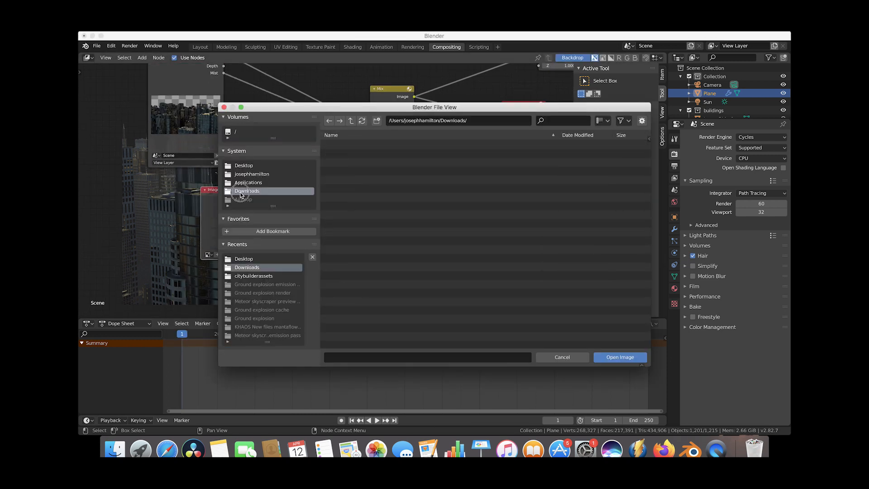
left_click(247, 190)
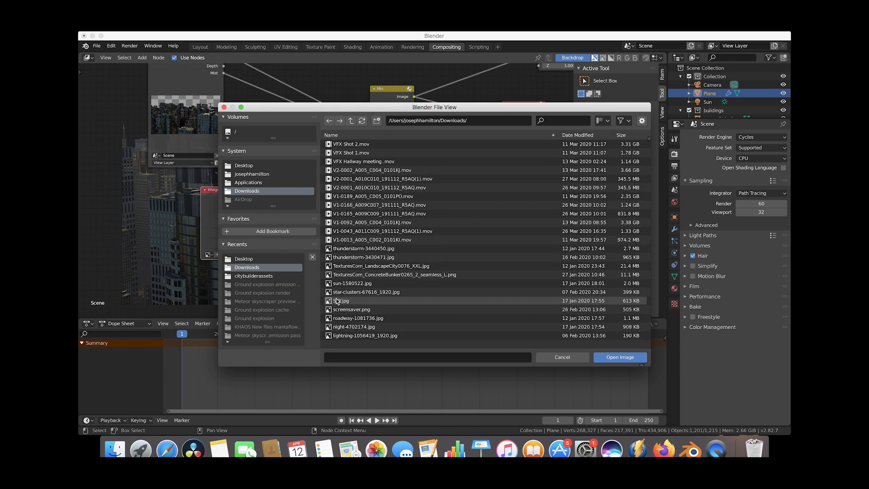
left_click(619, 356)
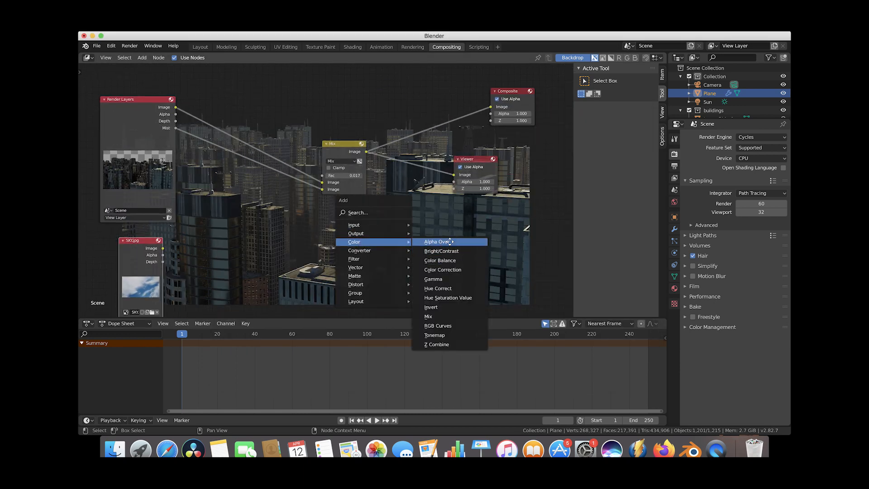
left_click(438, 241)
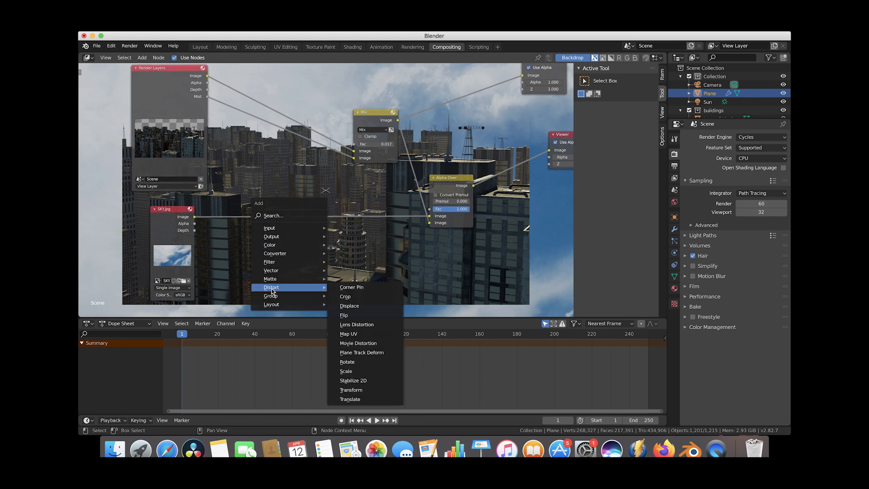
Step: Insert a Scale node on the sky photo set to Render Size
left_click(345, 371)
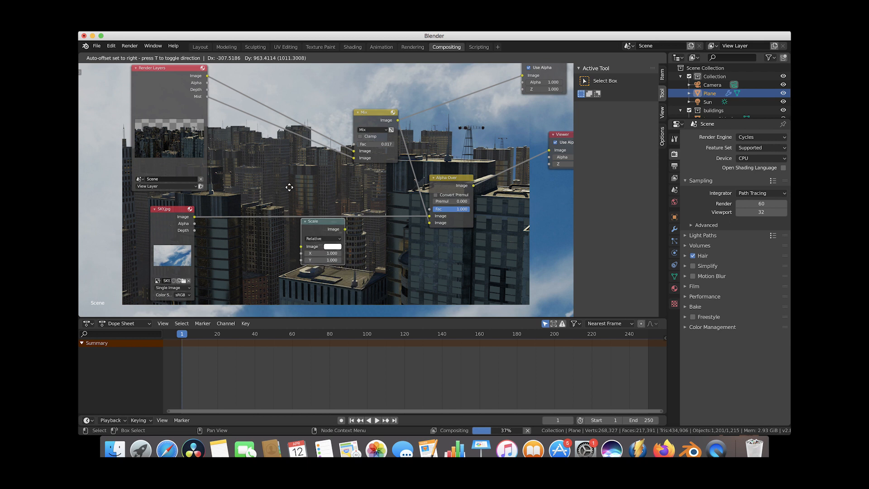
left_click(321, 238)
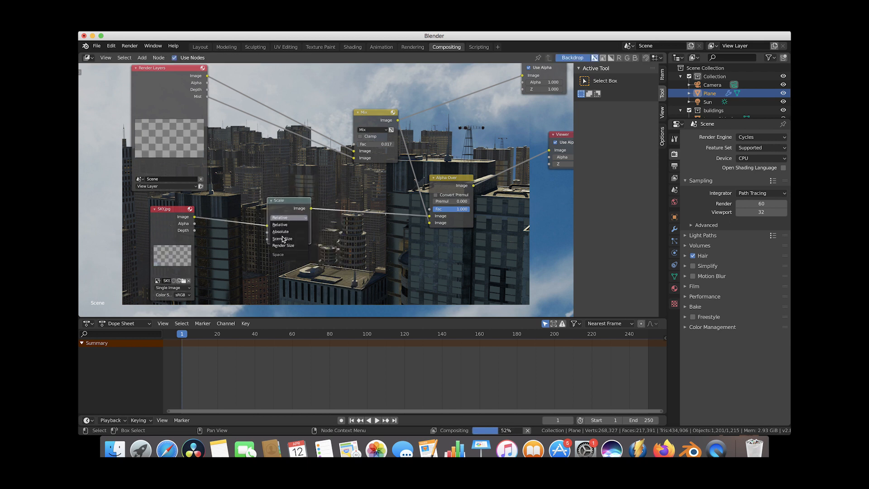
mouse_move(282, 245)
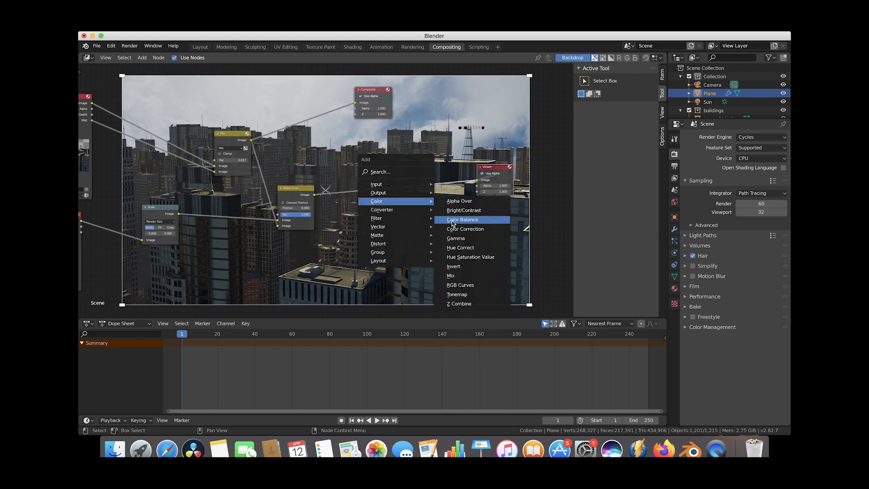
Step: Grade the composite with a Color Balance node and set output file format to OpenEXR
left_click(462, 219)
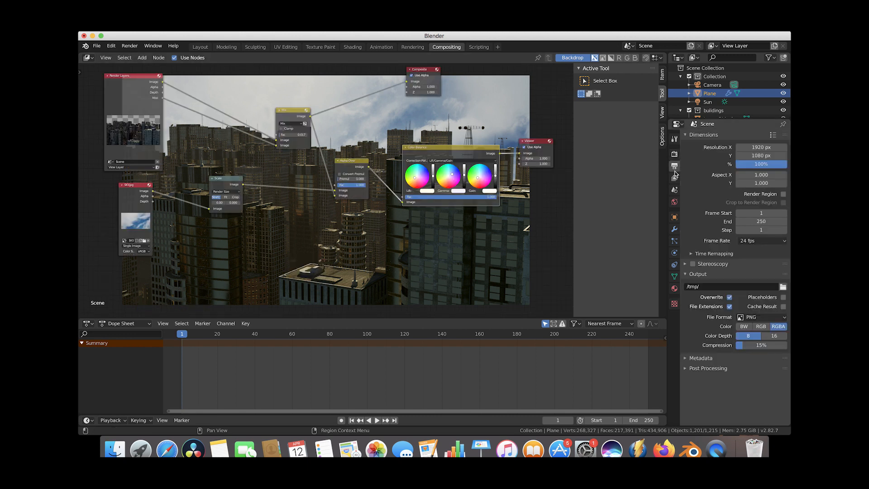
left_click(762, 317)
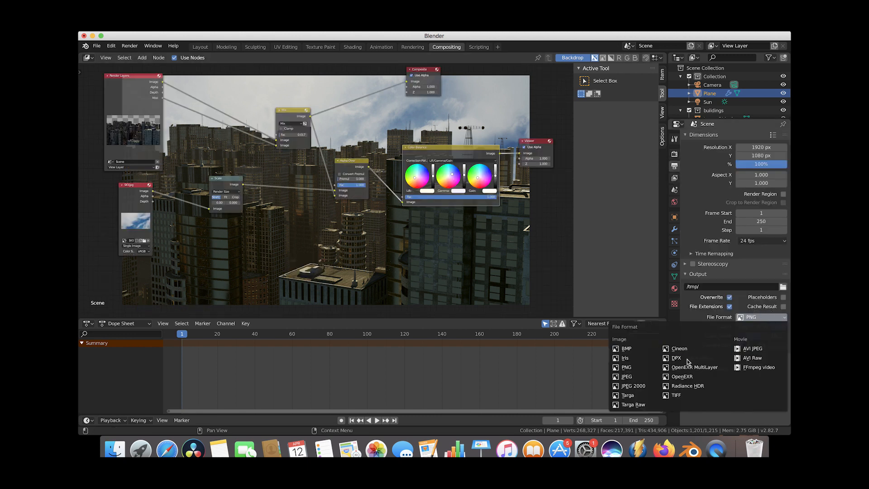
left_click(682, 376)
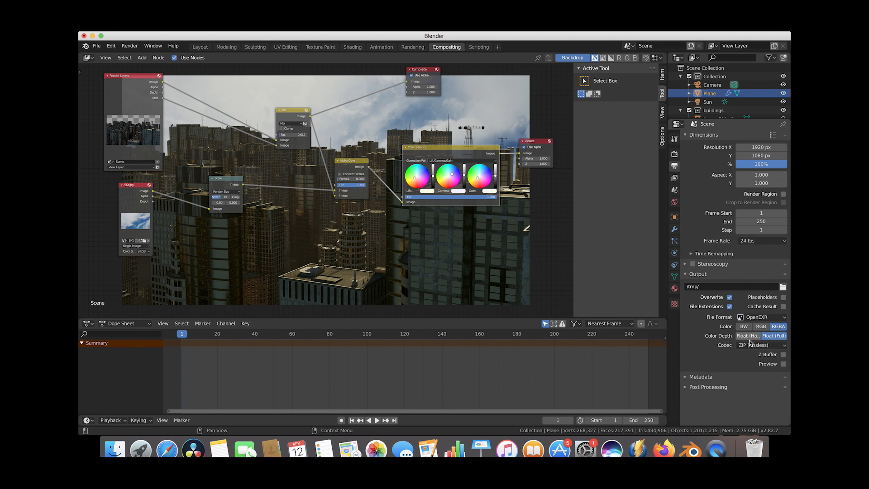